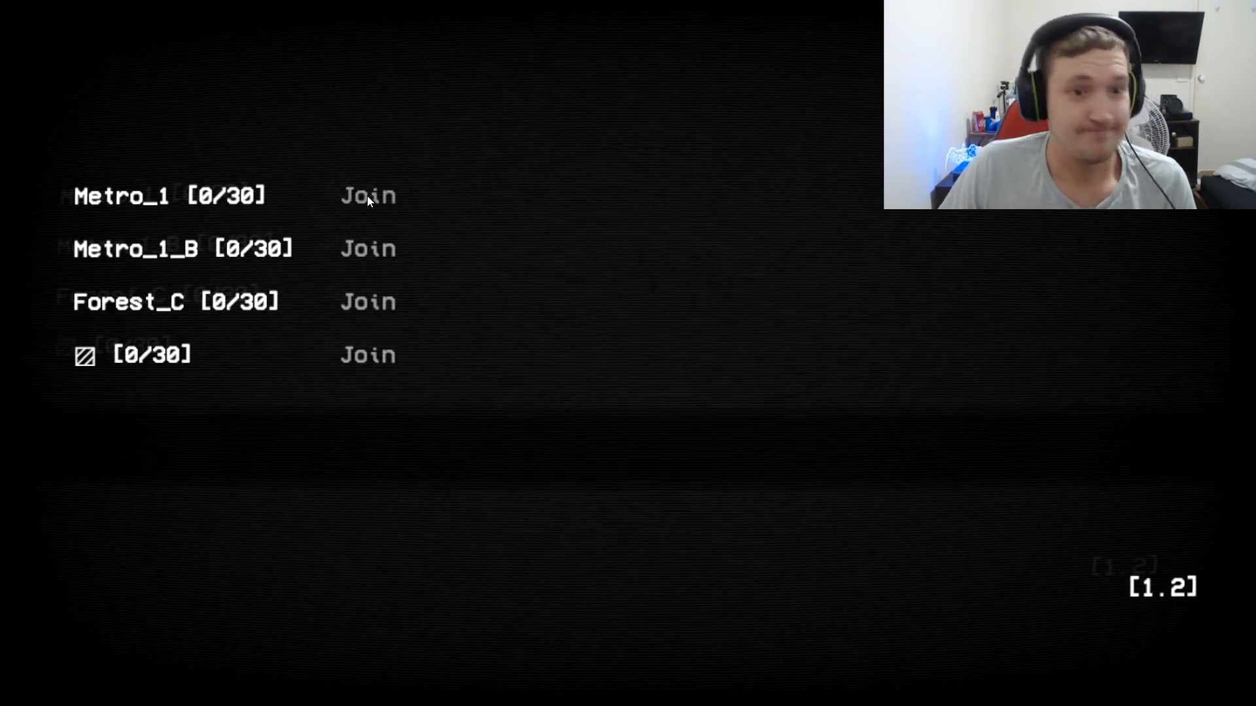
Join Metro_1, shoot through tunnels and the storage room, hit the jukebox, and reload.
{"action": "left_click", "coordinate": [367, 195]}
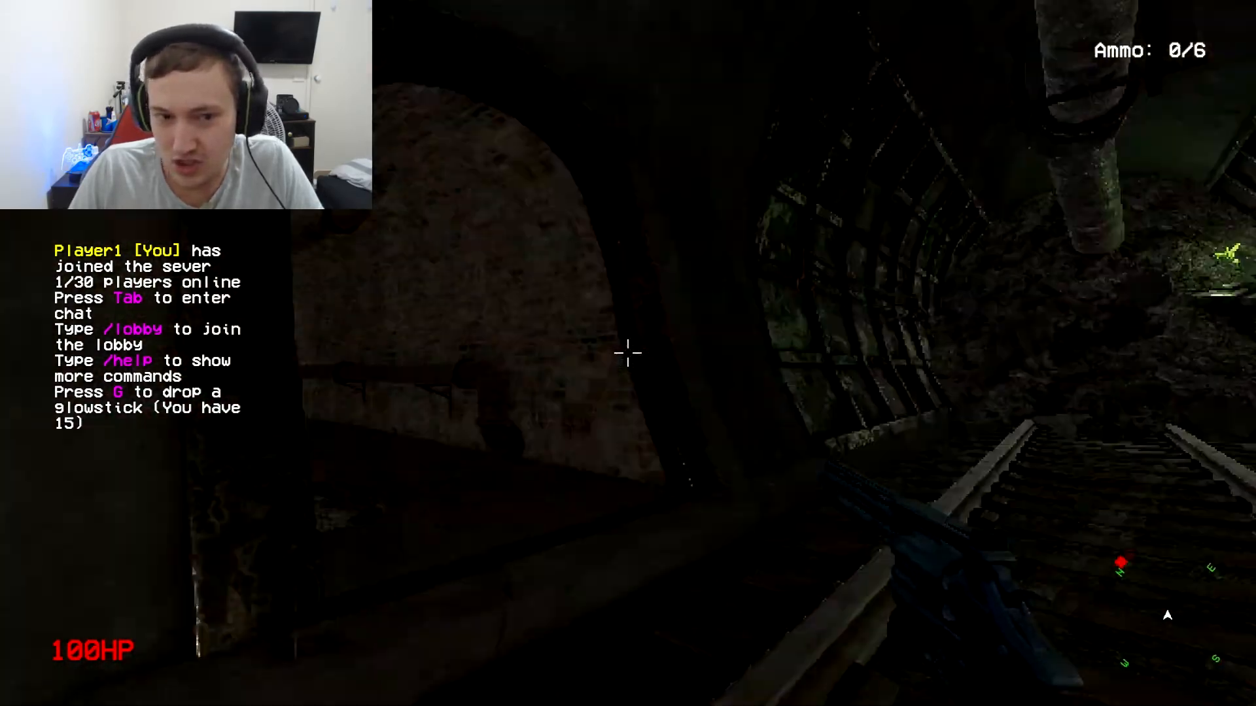
{"action": "mouse_move", "coordinate": [628, 353]}
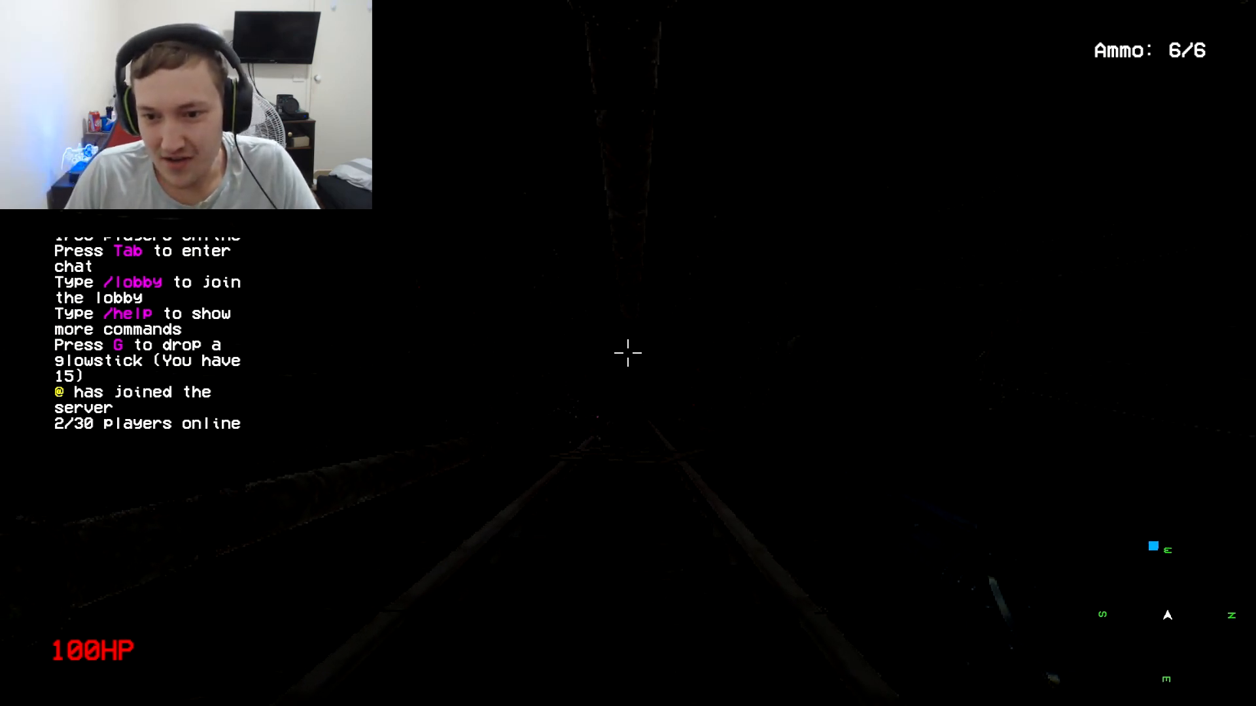
{"action": "left_click", "coordinate": [627, 352]}
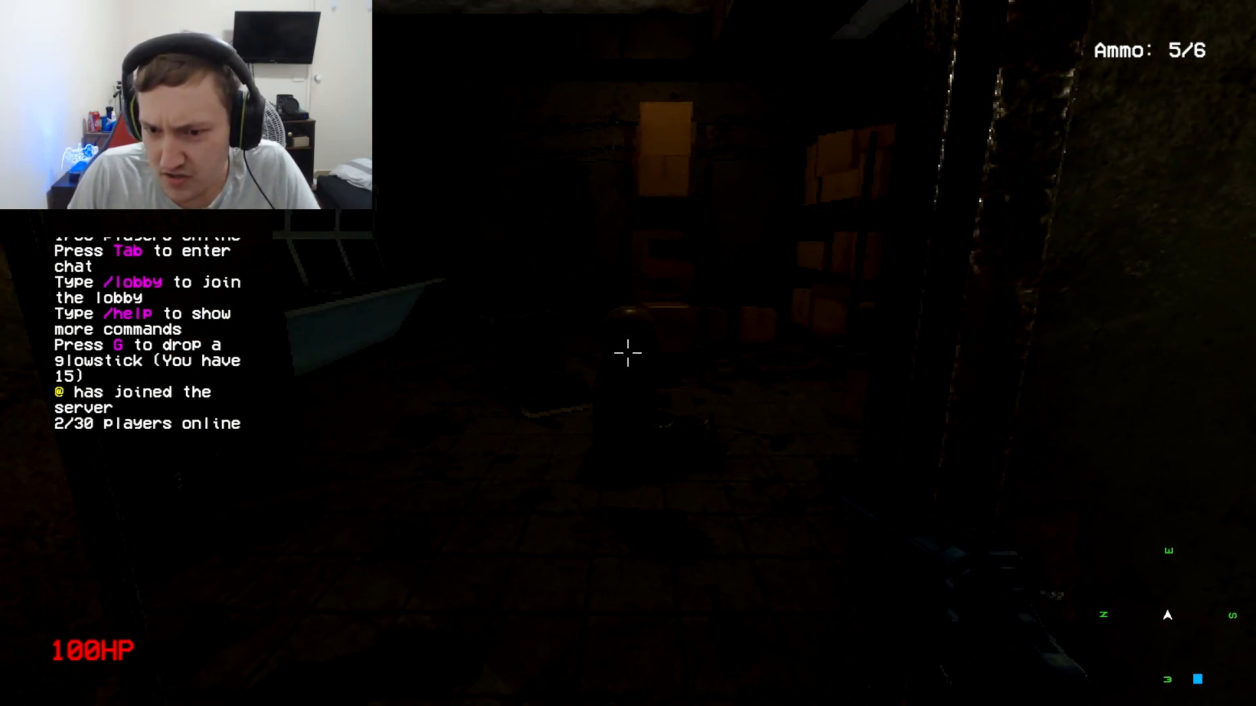
{"action": "left_click", "coordinate": [628, 352]}
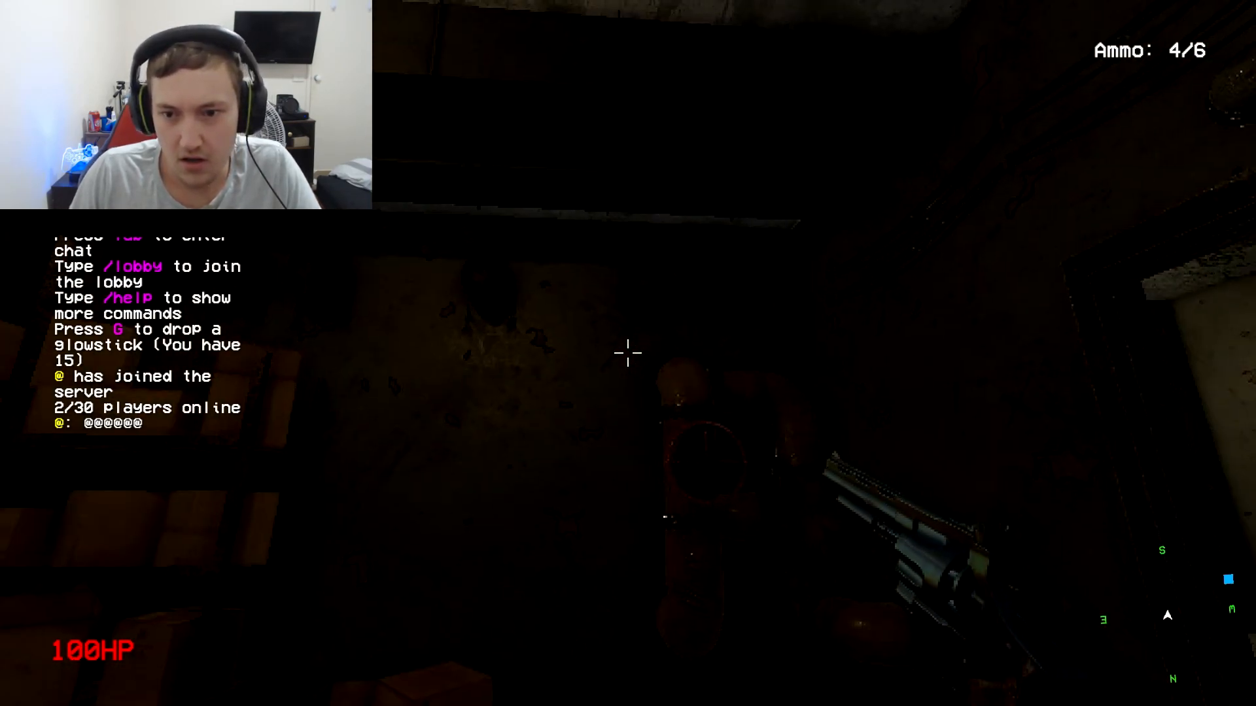
{"action": "left_click", "coordinate": [628, 354]}
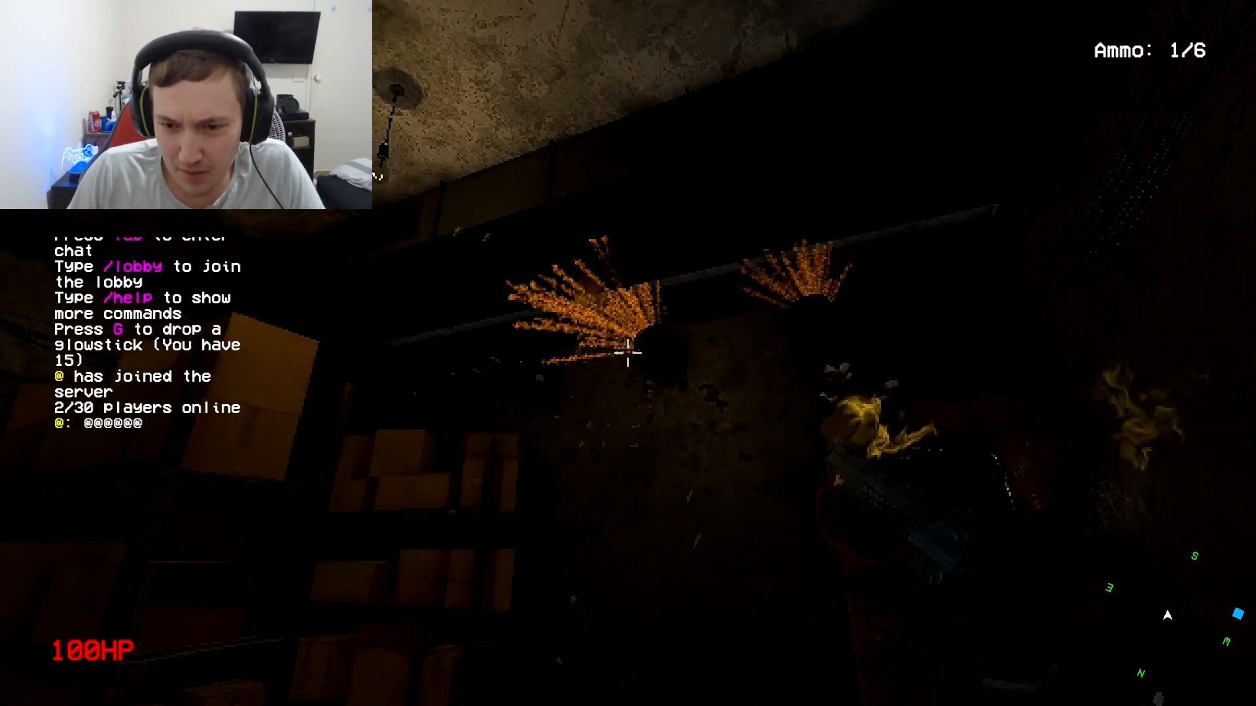
{"action": "left_click", "coordinate": [628, 353]}
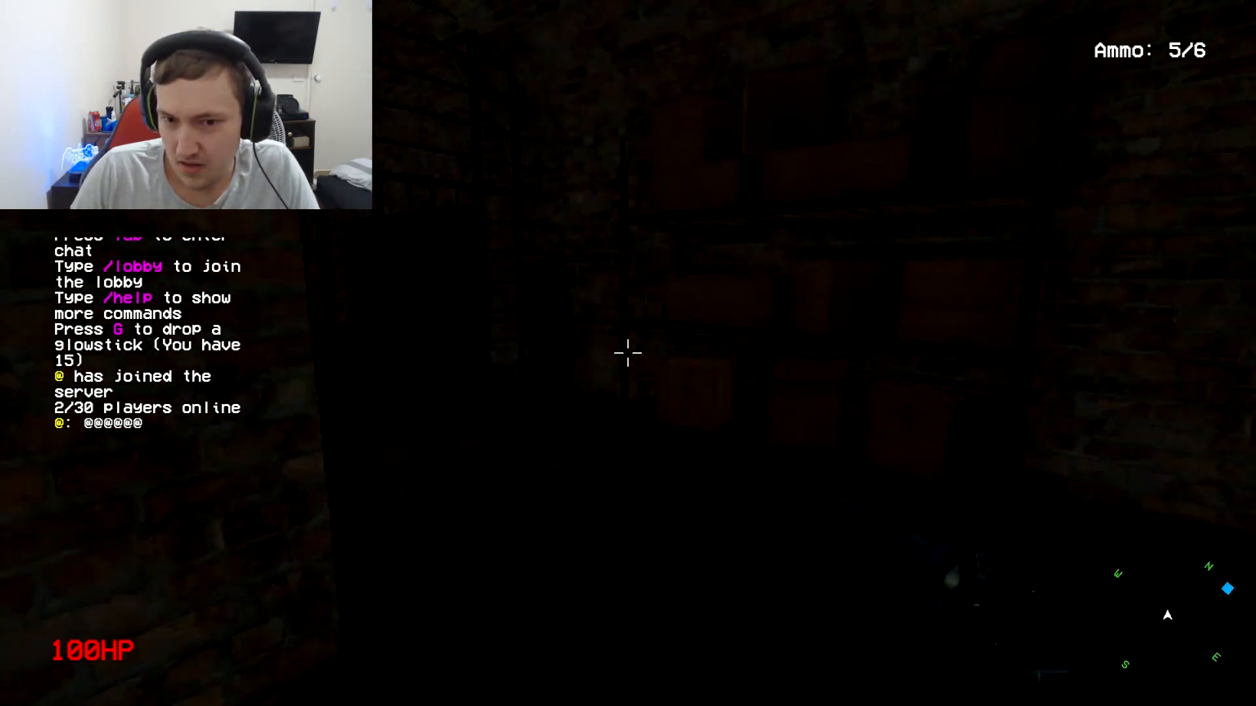
{"action": "left_click", "coordinate": [628, 353]}
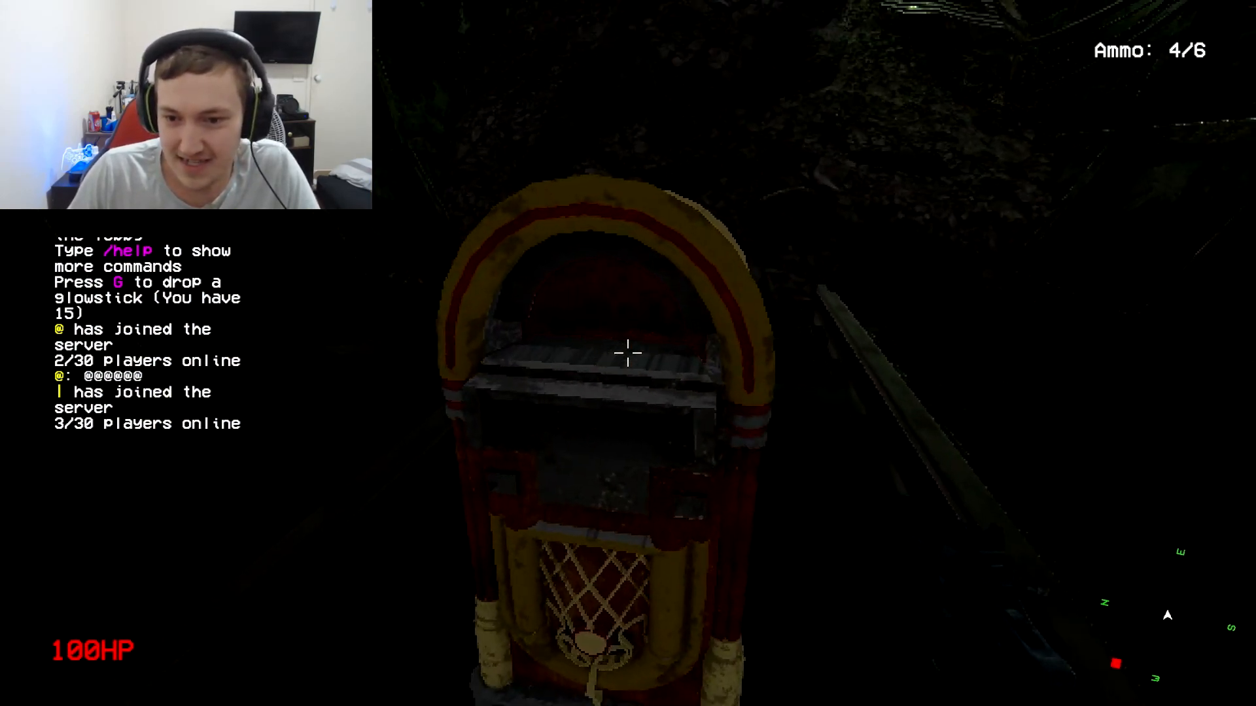
{"action": "left_click", "coordinate": [627, 353]}
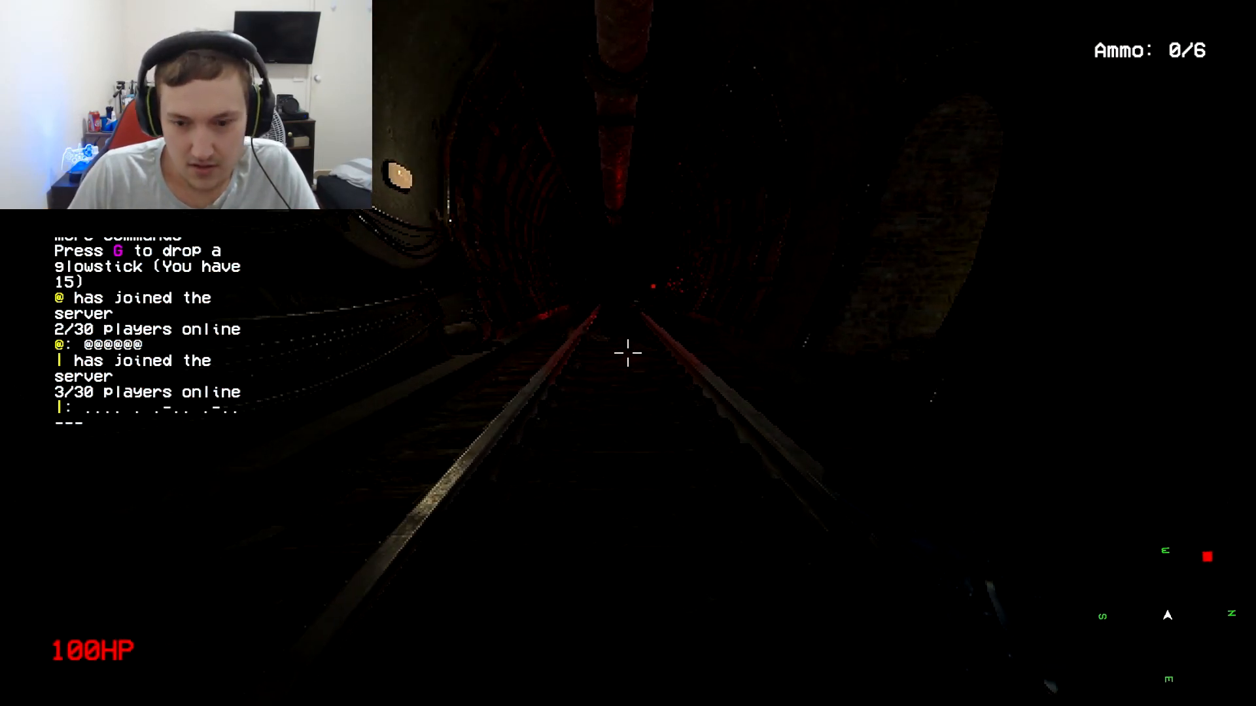
{"action": "key", "text": "r"}
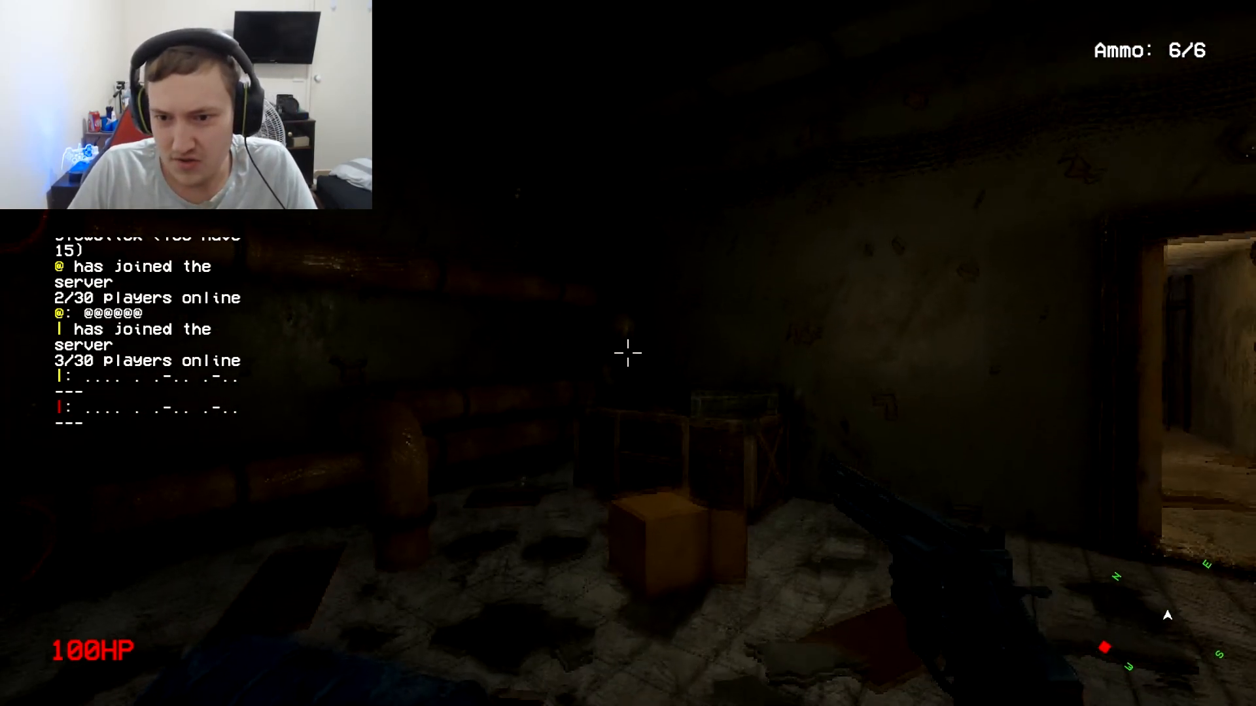
Fire shots through the basement, barred archway, brick corridor and darkness.
{"action": "left_click", "coordinate": [628, 353]}
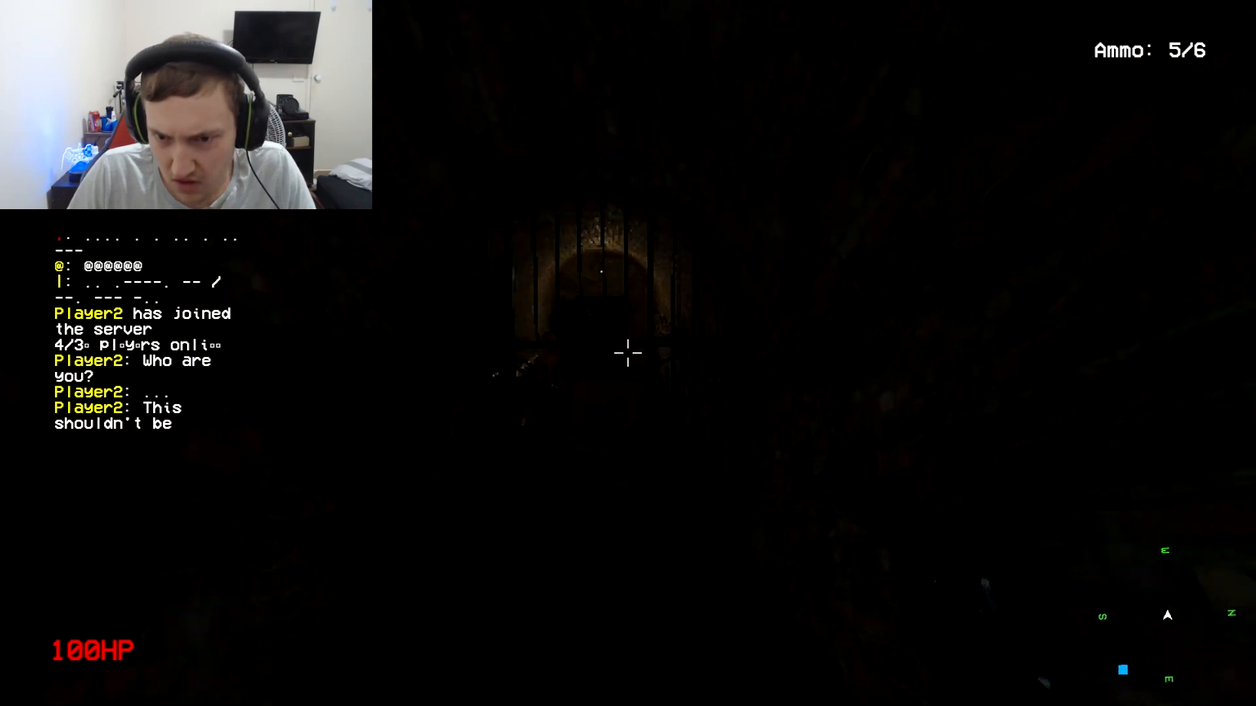
{"action": "left_click", "coordinate": [628, 352]}
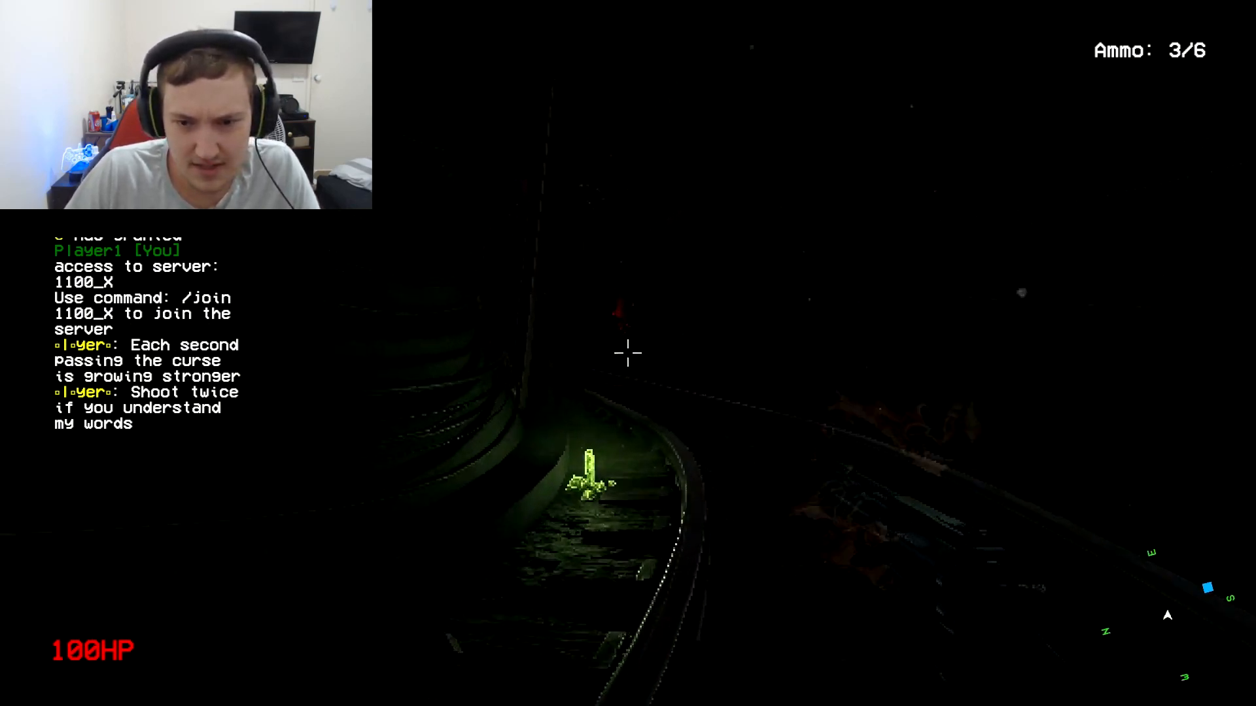
{"action": "left_click", "coordinate": [627, 352]}
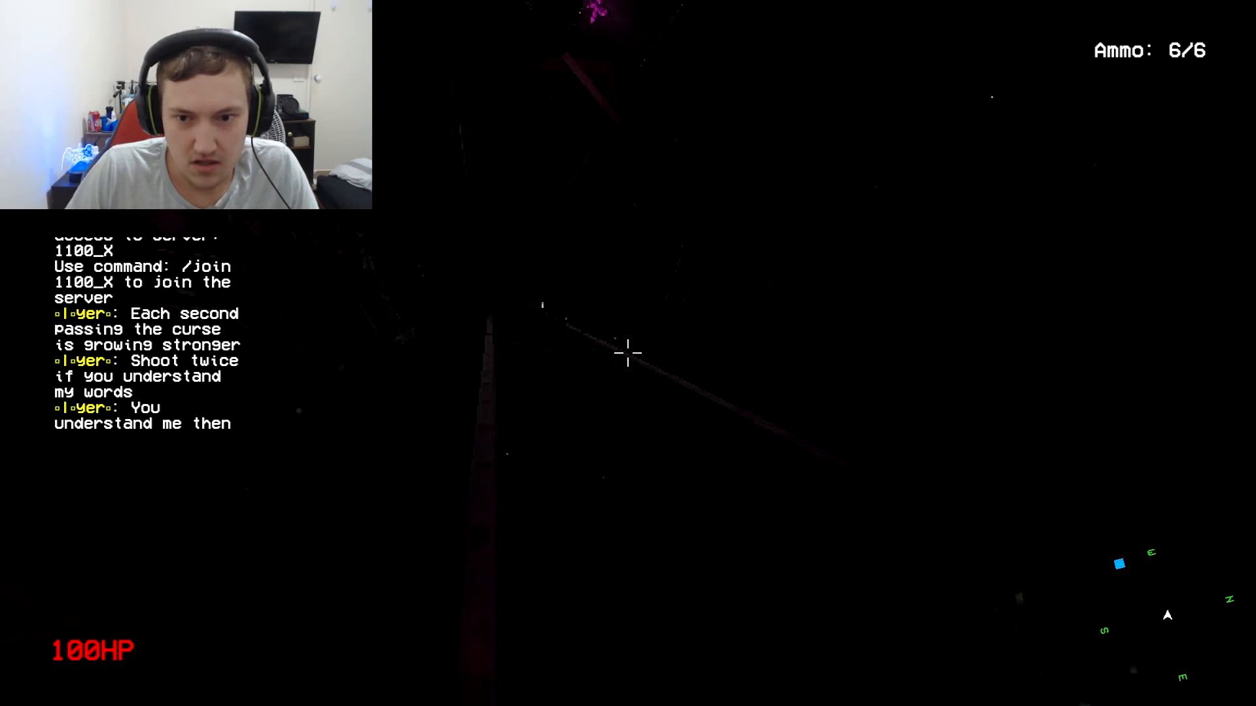
{"action": "left_click", "coordinate": [627, 352]}
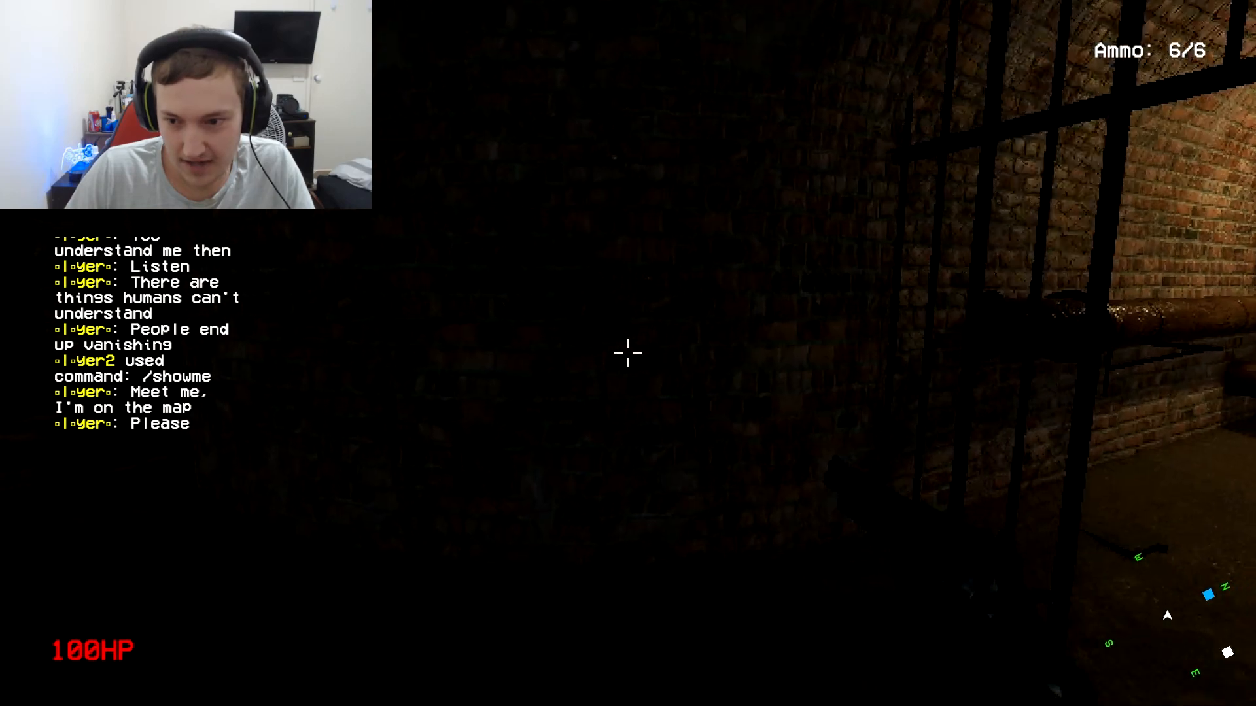
{"action": "left_click", "coordinate": [628, 353]}
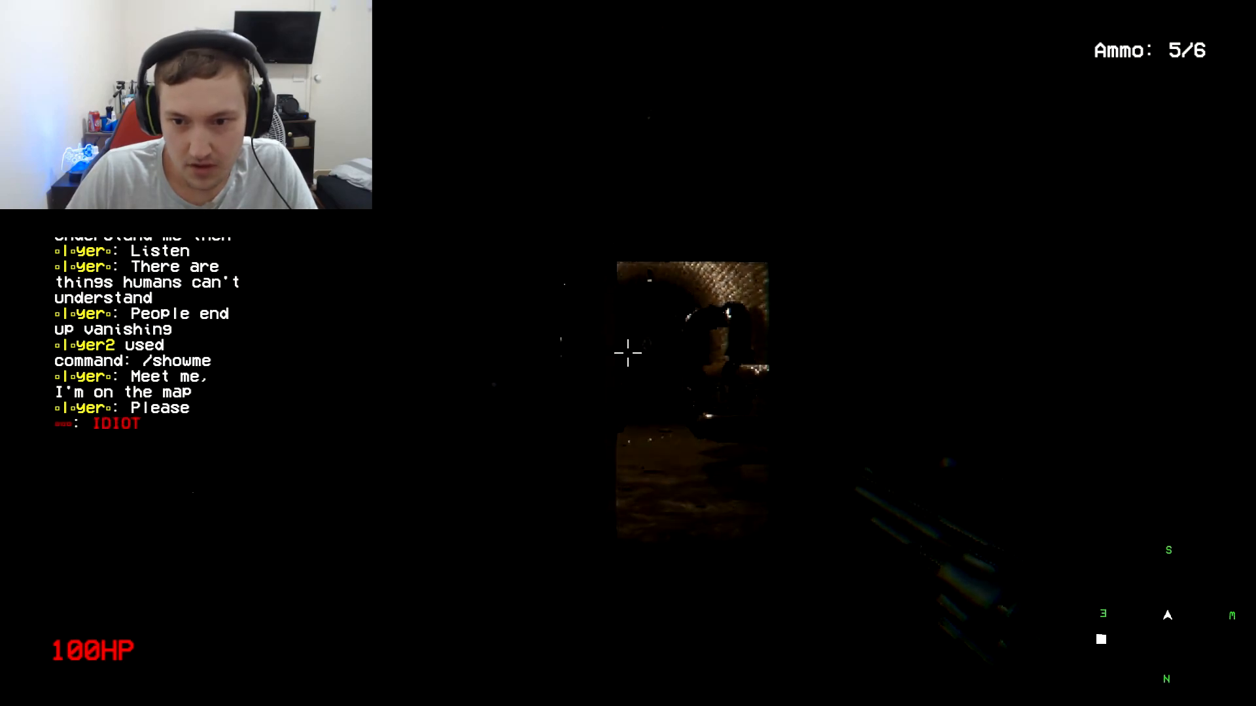
{"action": "left_click", "coordinate": [627, 353]}
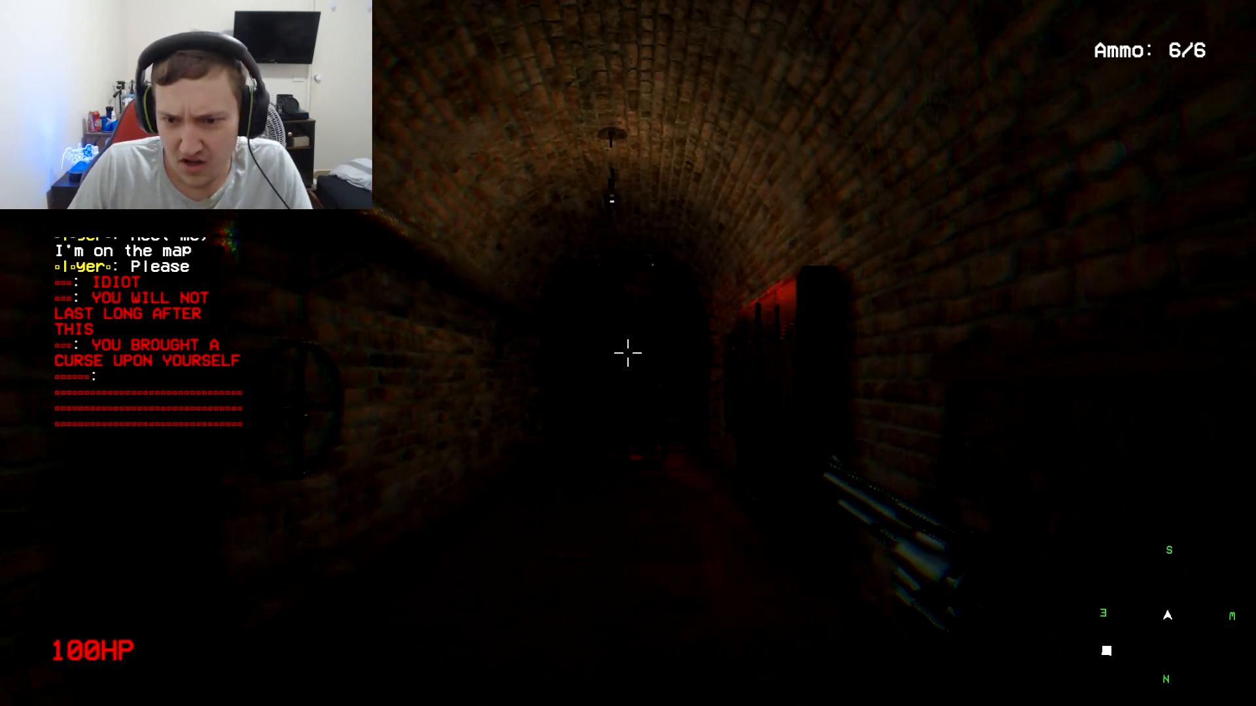
{"action": "left_click", "coordinate": [628, 353]}
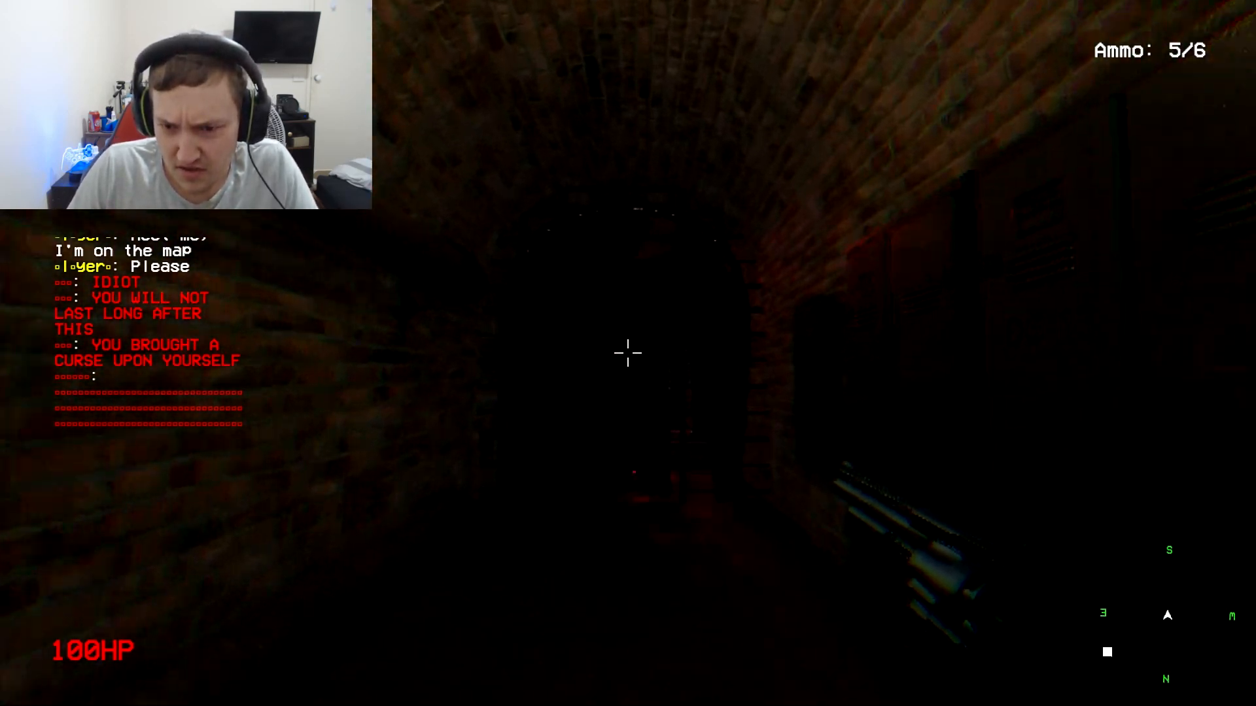
{"action": "left_click", "coordinate": [628, 353]}
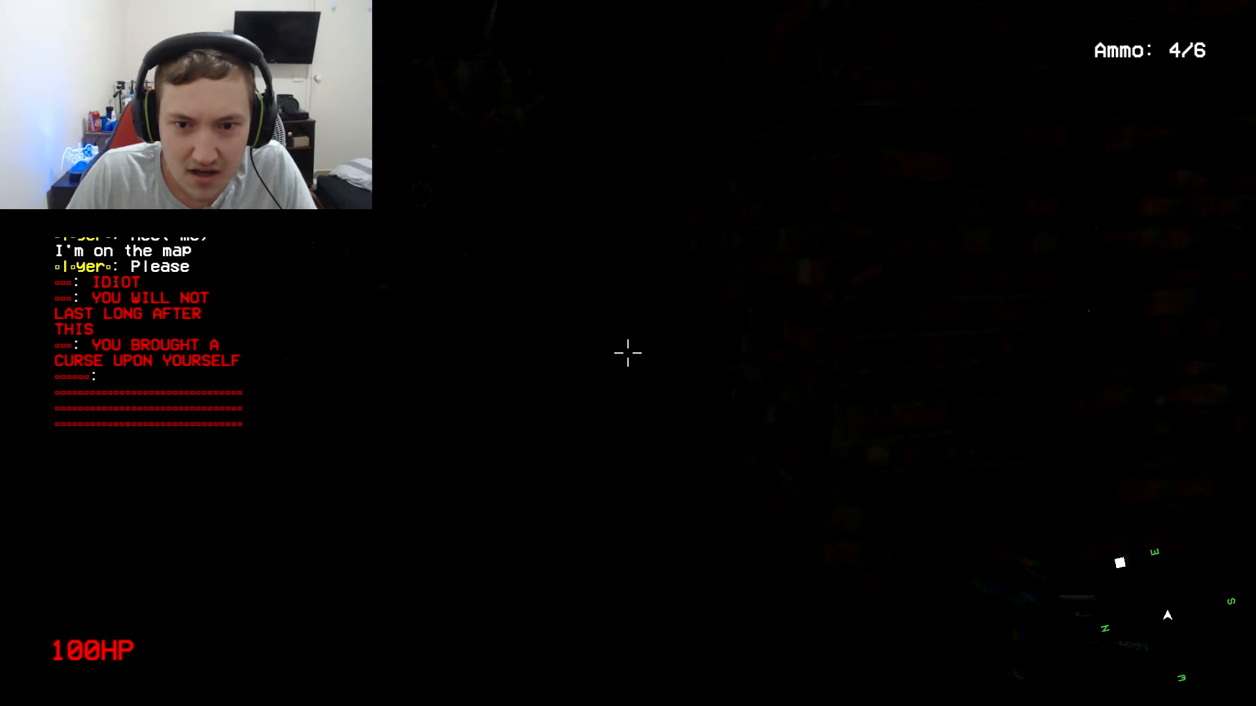
{"action": "left_click", "coordinate": [627, 353]}
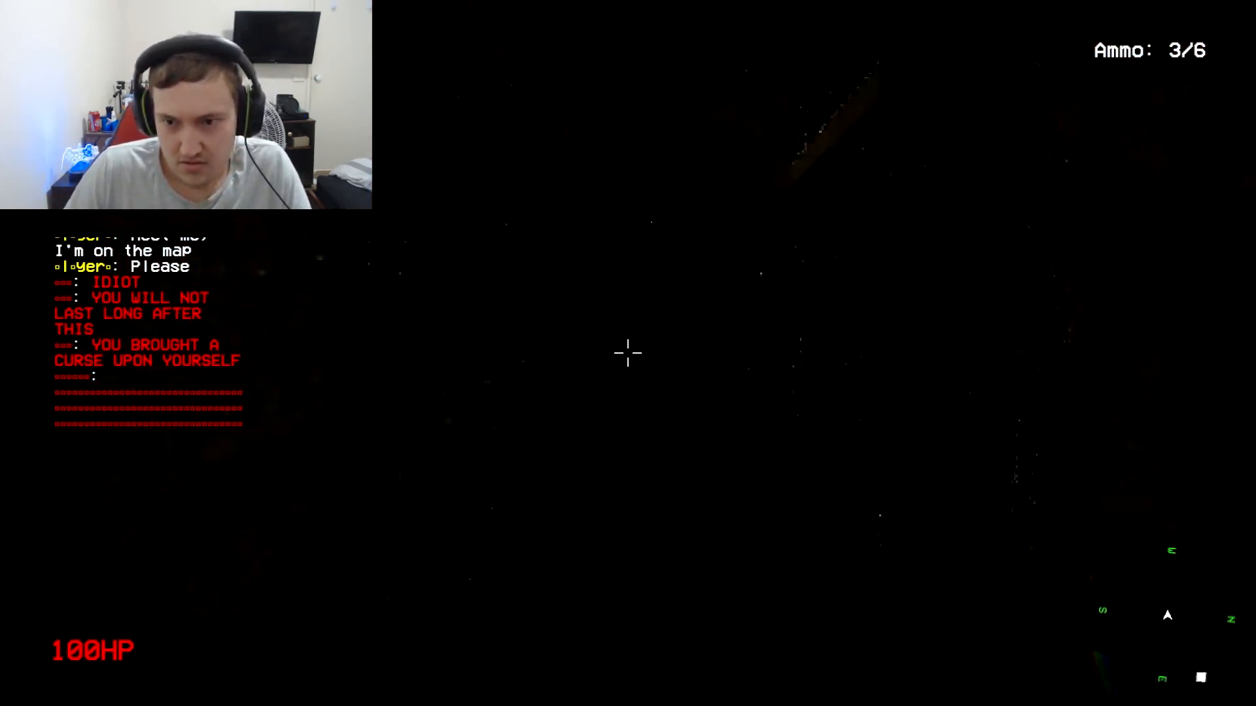
{"action": "left_click", "coordinate": [627, 353]}
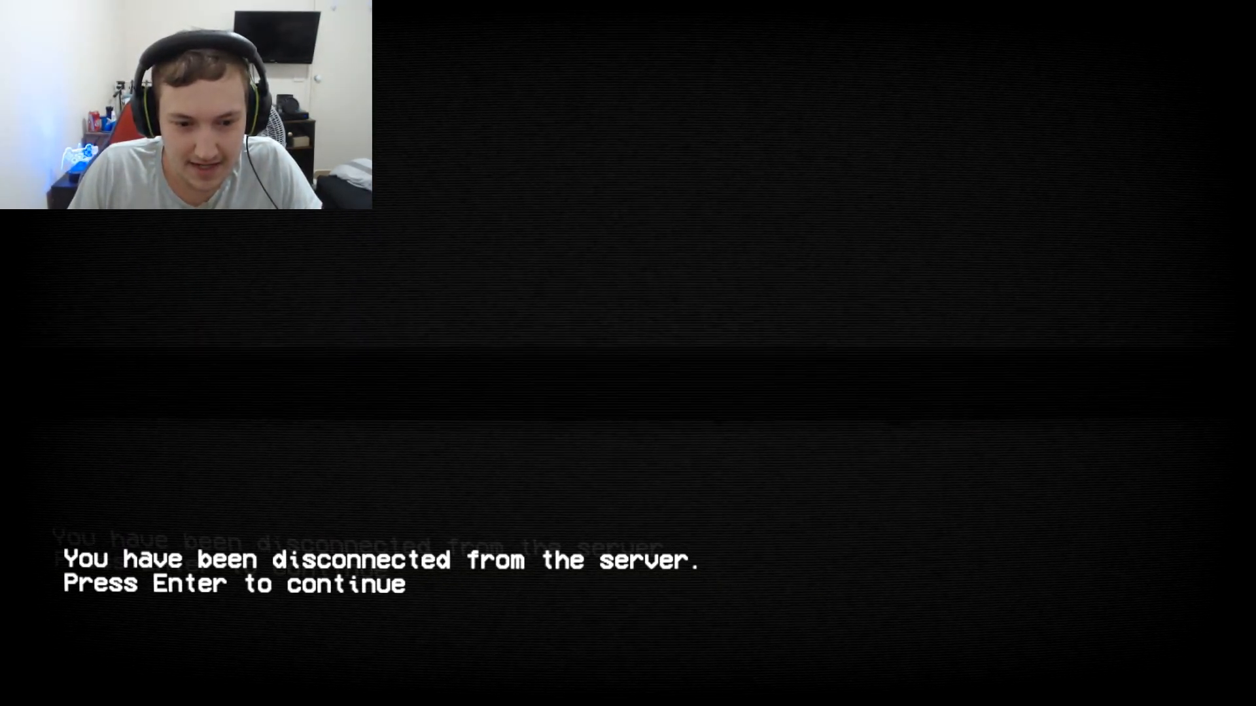
Rejoin a listed server after disconnection and fire the two shots chat requested.
{"action": "key", "text": "enter"}
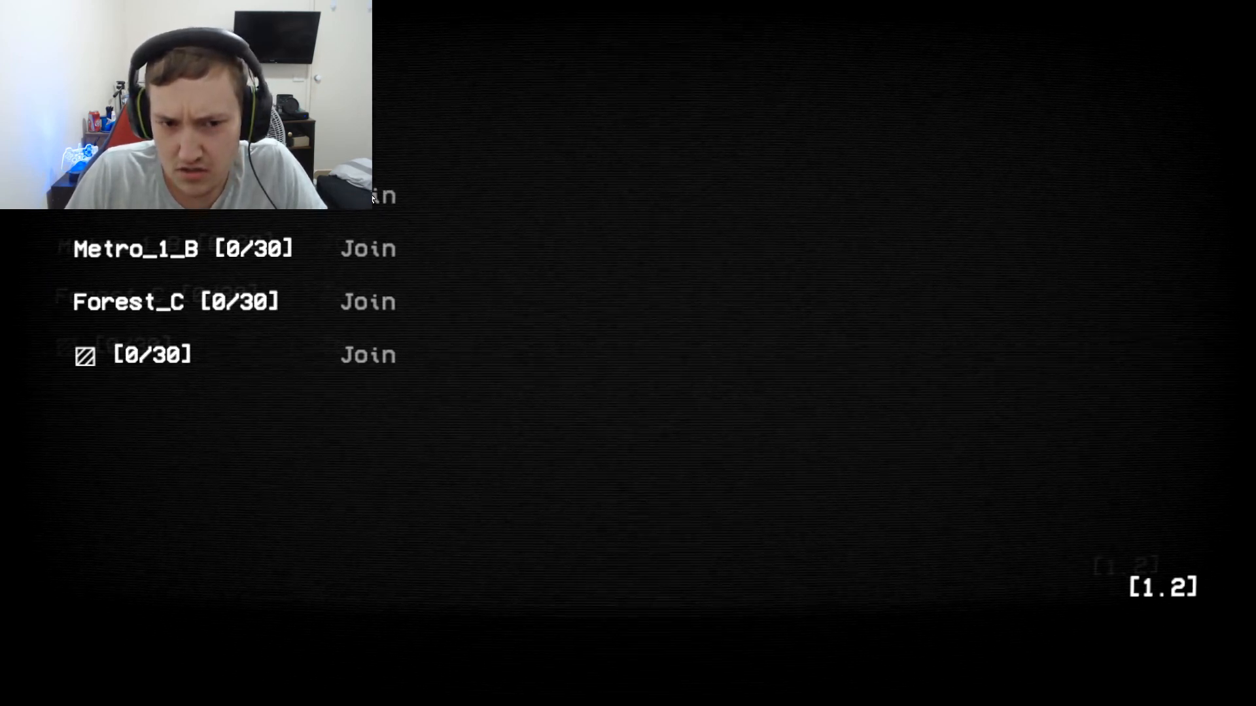
{"action": "left_click", "coordinate": [367, 354]}
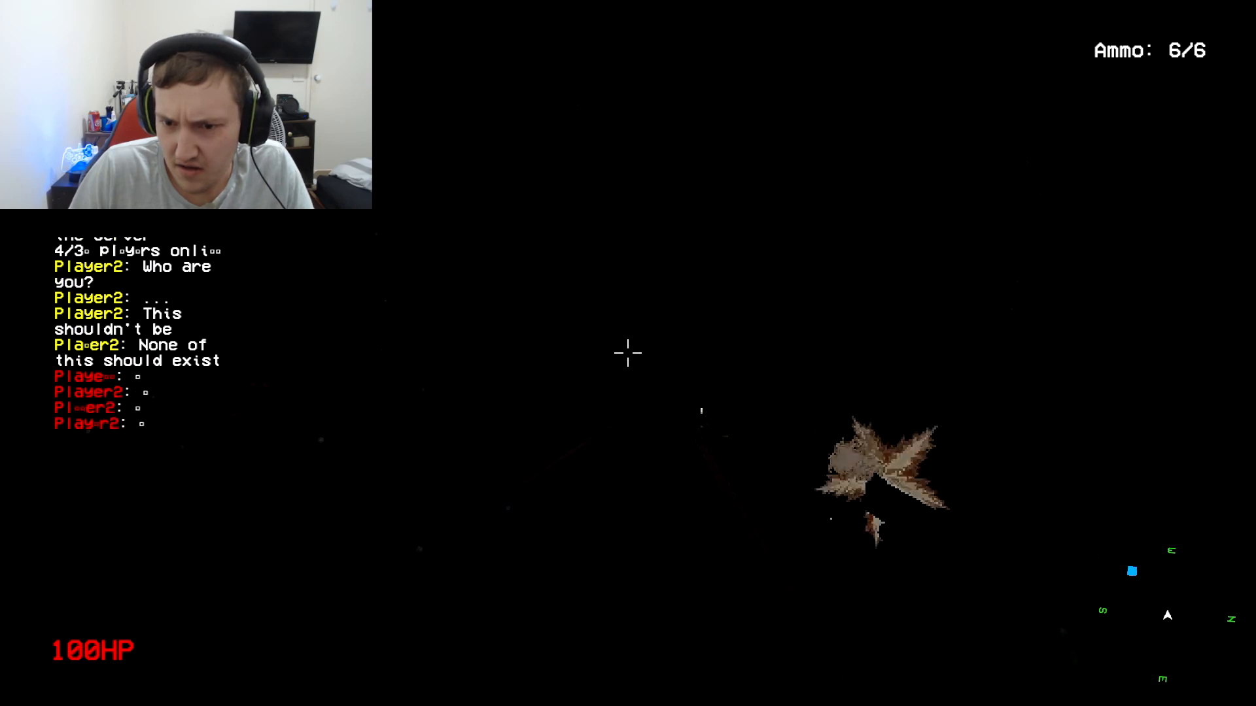
{"action": "left_click", "coordinate": [628, 353]}
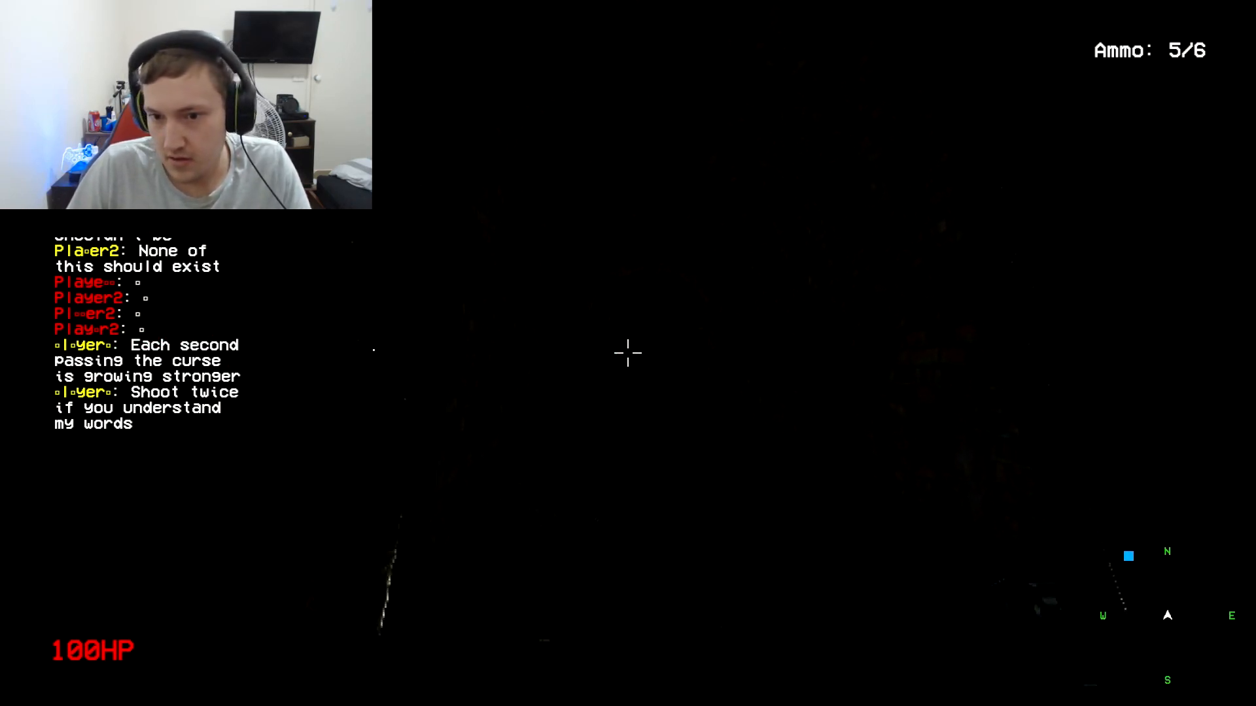
{"action": "left_click", "coordinate": [627, 356]}
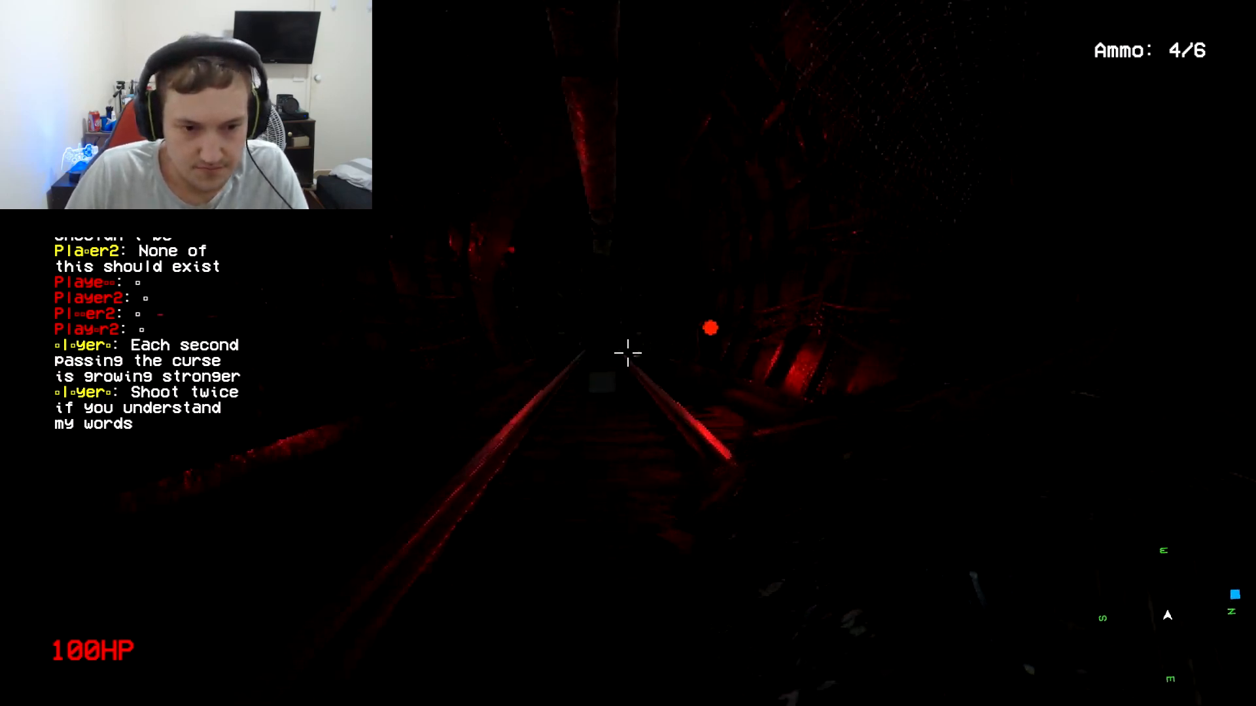
{"action": "left_click", "coordinate": [627, 352]}
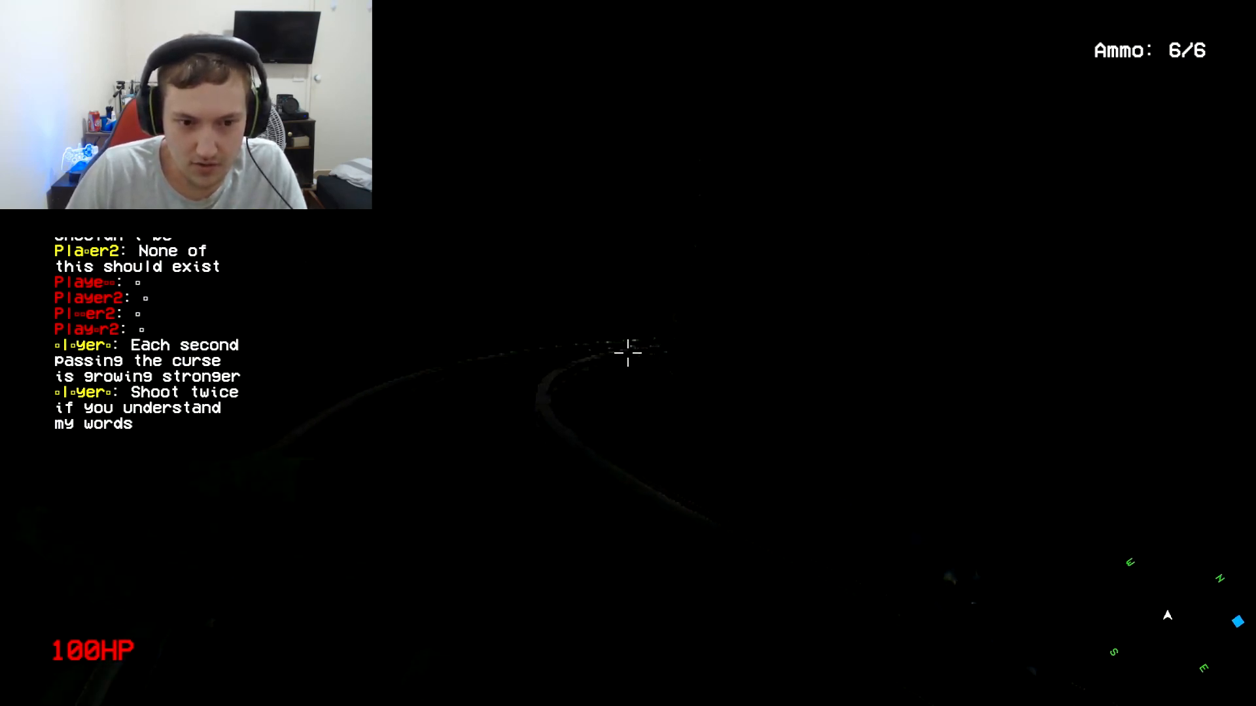
{"action": "left_click", "coordinate": [628, 353]}
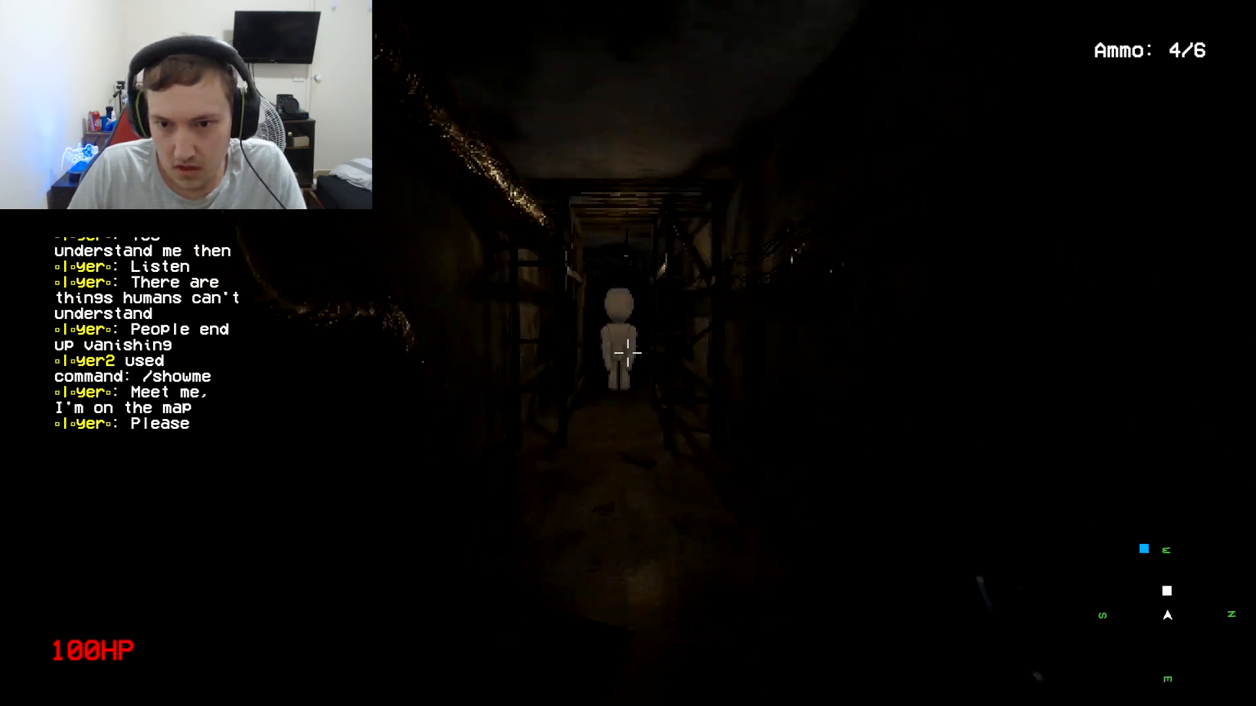
Shoot at the pale figure, then into dark corridors and the glowing room.
{"action": "left_click", "coordinate": [628, 352]}
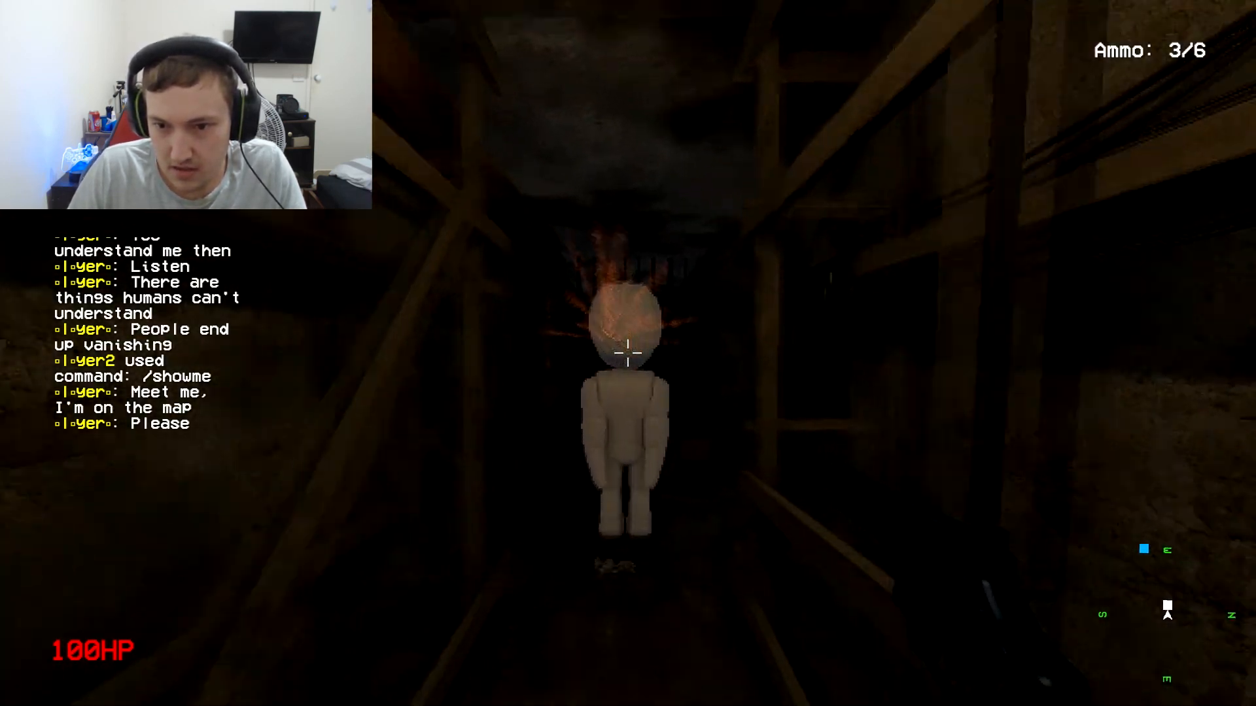
{"action": "left_click", "coordinate": [627, 352]}
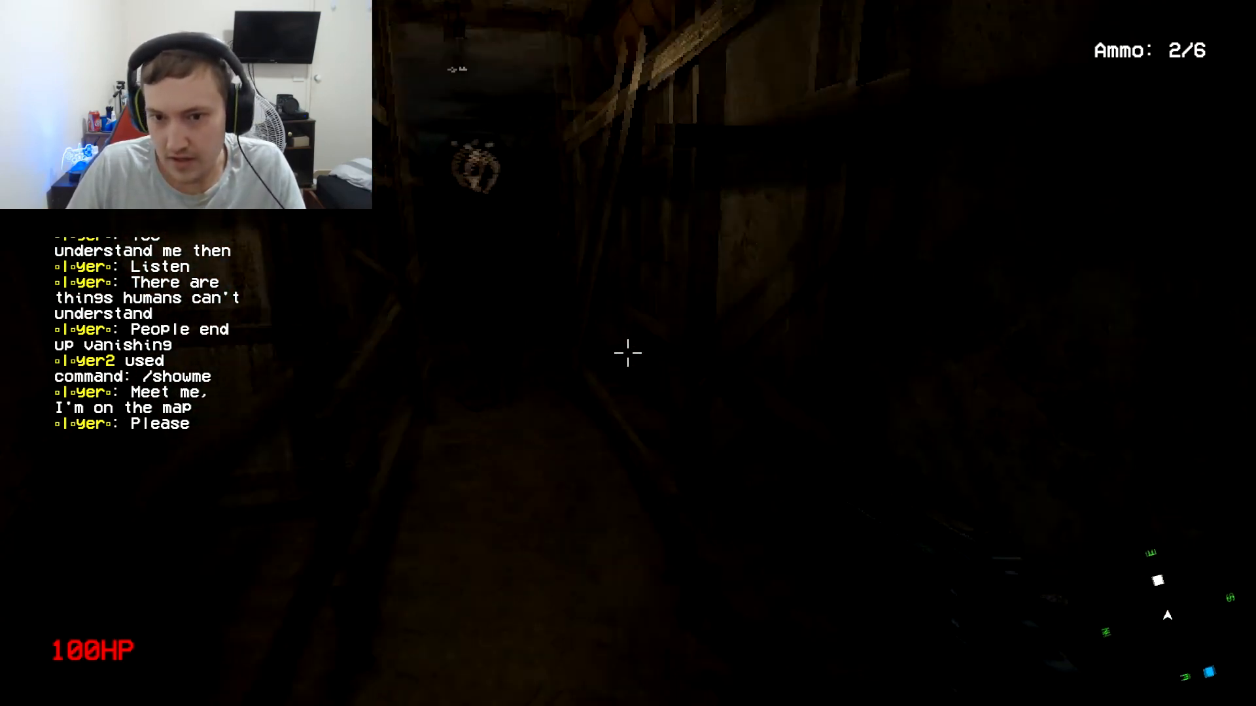
{"action": "left_click", "coordinate": [628, 352]}
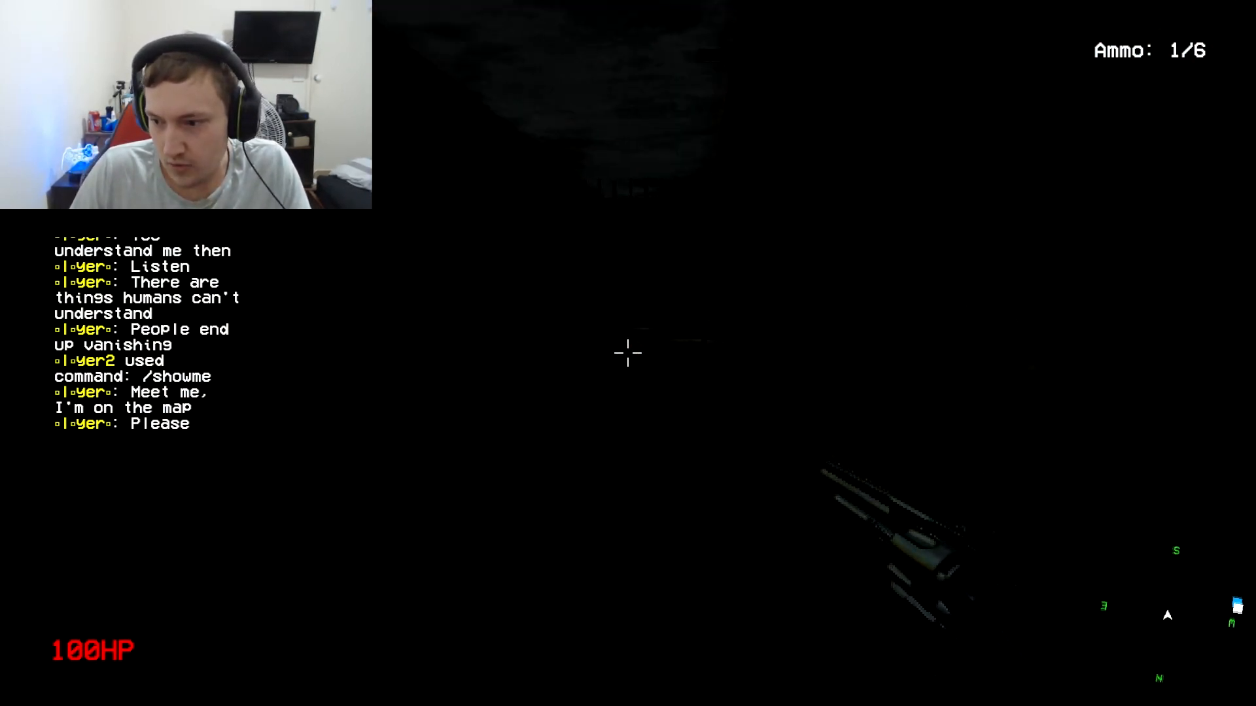
{"action": "left_click", "coordinate": [628, 353]}
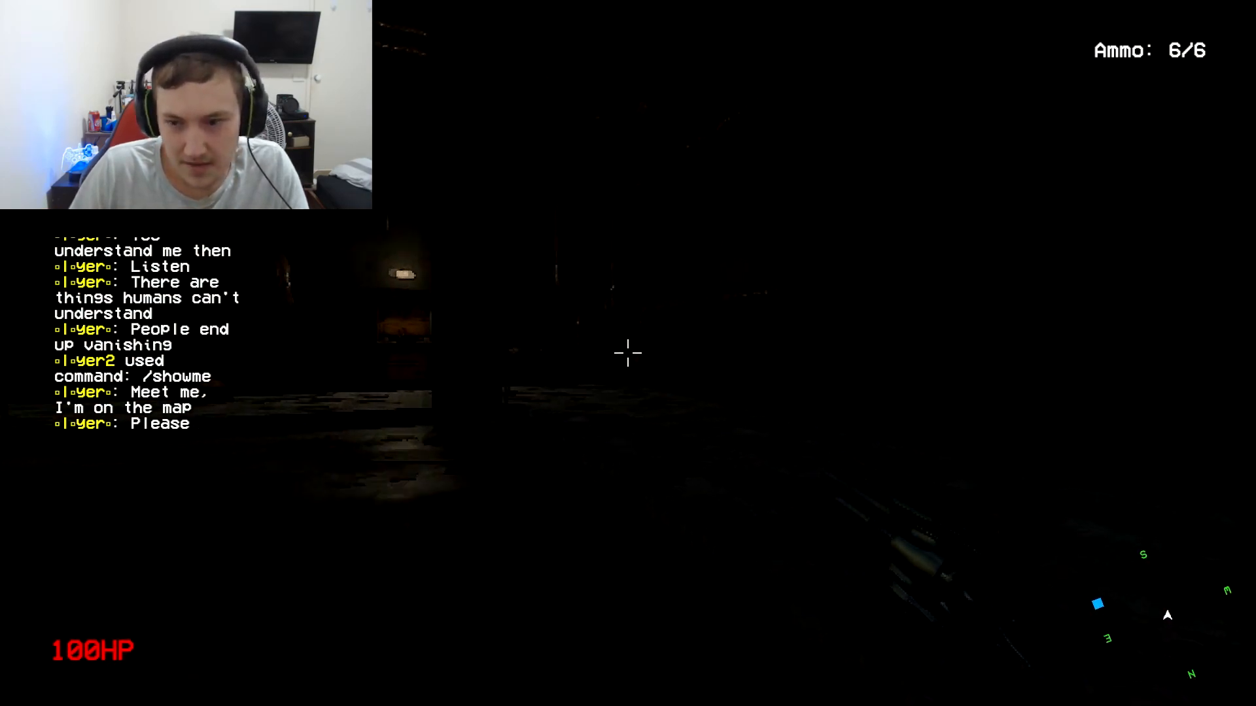
{"action": "left_click", "coordinate": [628, 354]}
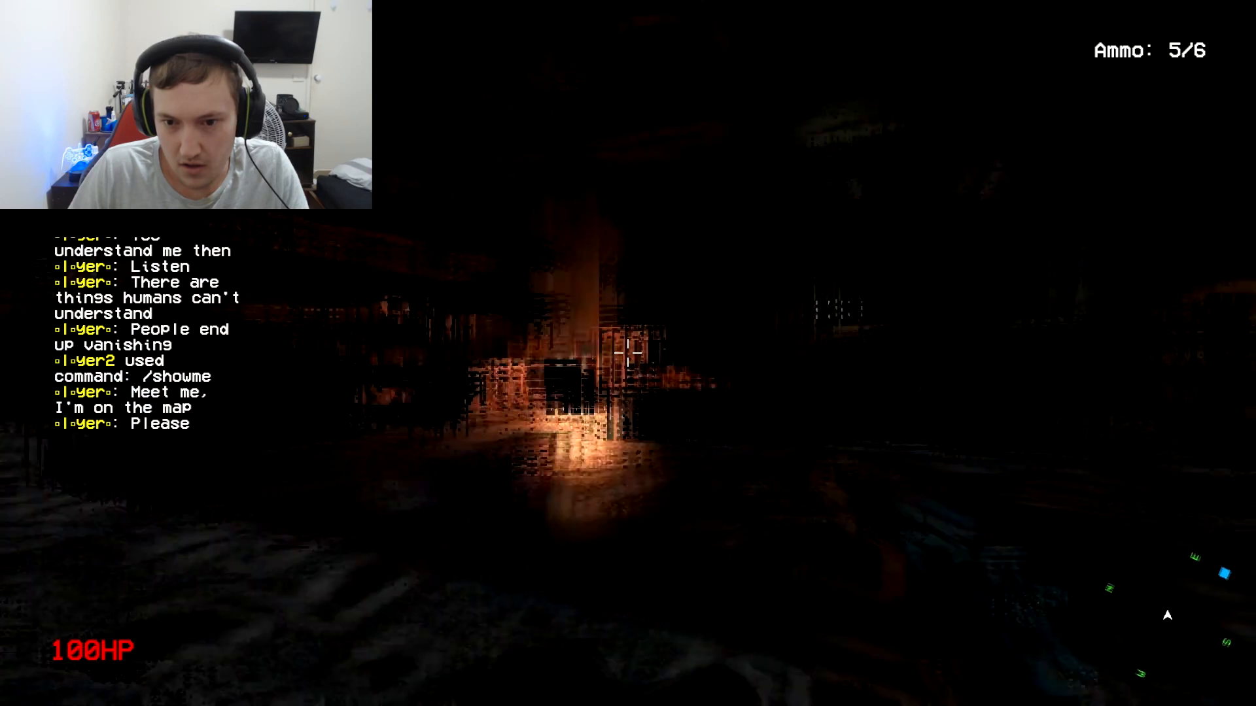
{"action": "left_click", "coordinate": [627, 353]}
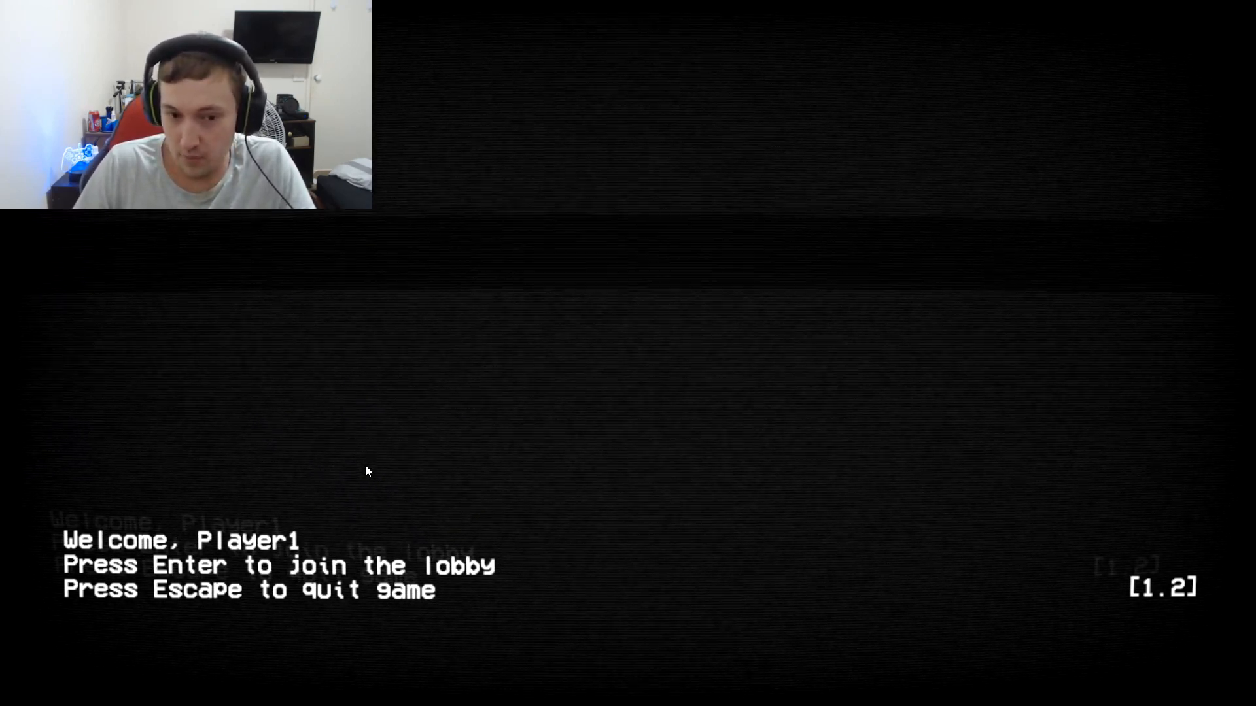
Join the Metro_1_B server and shoot through the brick tunnel at the jukebox.
{"action": "key", "text": "enter"}
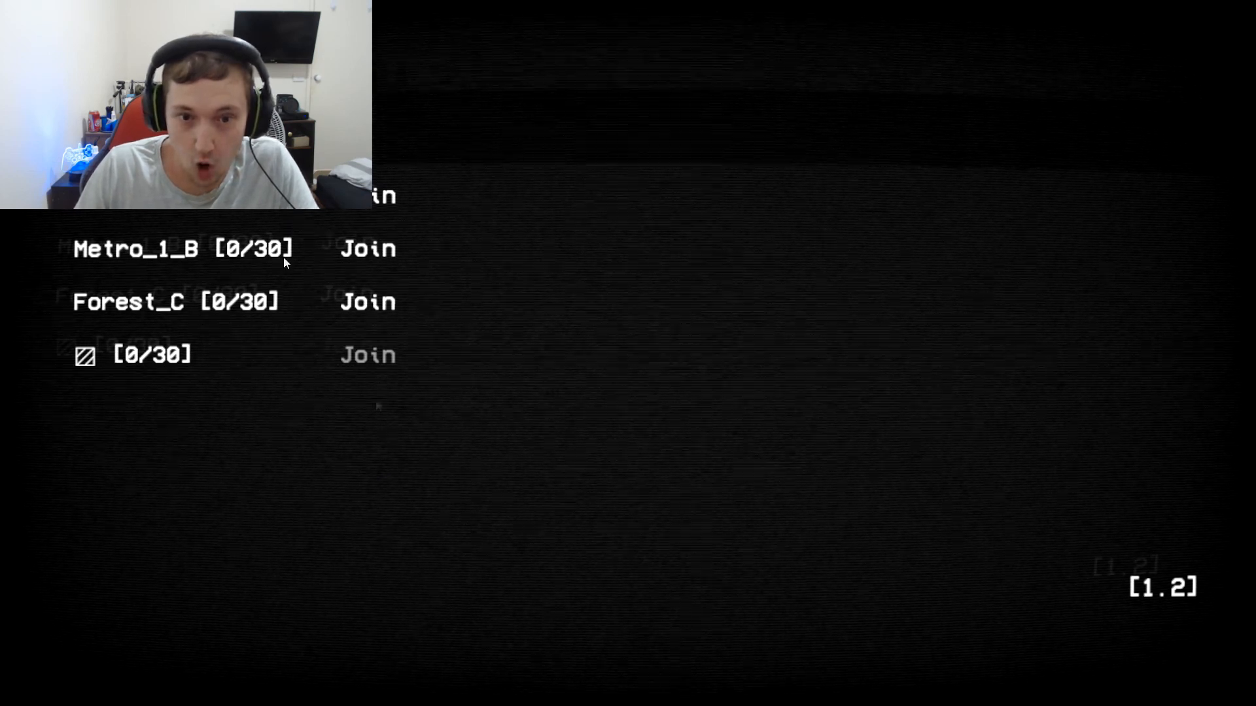
{"action": "left_click", "coordinate": [367, 249]}
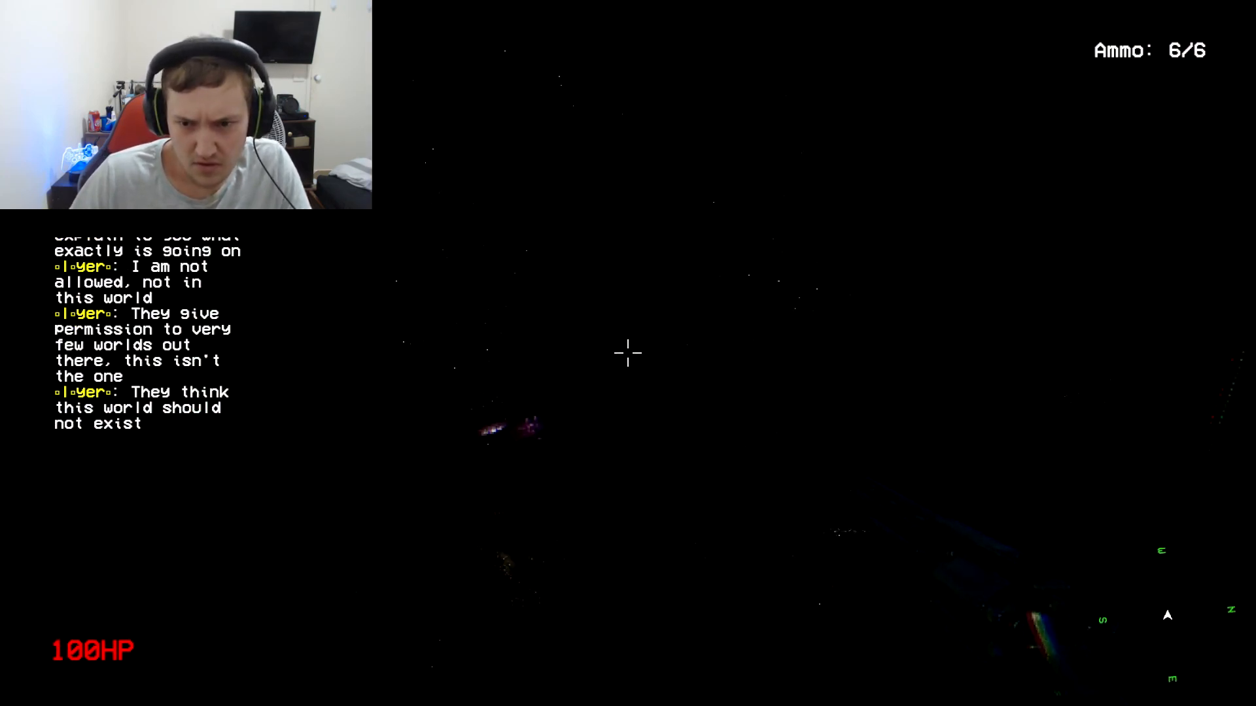
{"action": "left_click", "coordinate": [628, 353]}
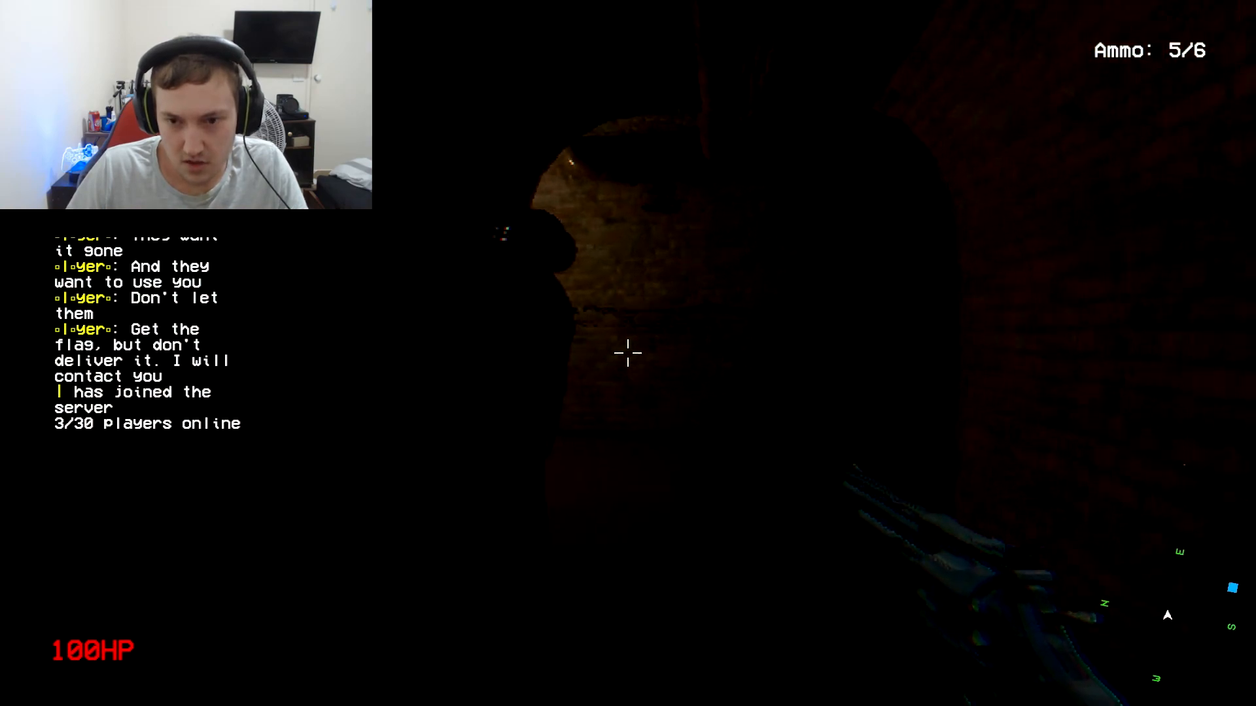
{"action": "left_click", "coordinate": [627, 352]}
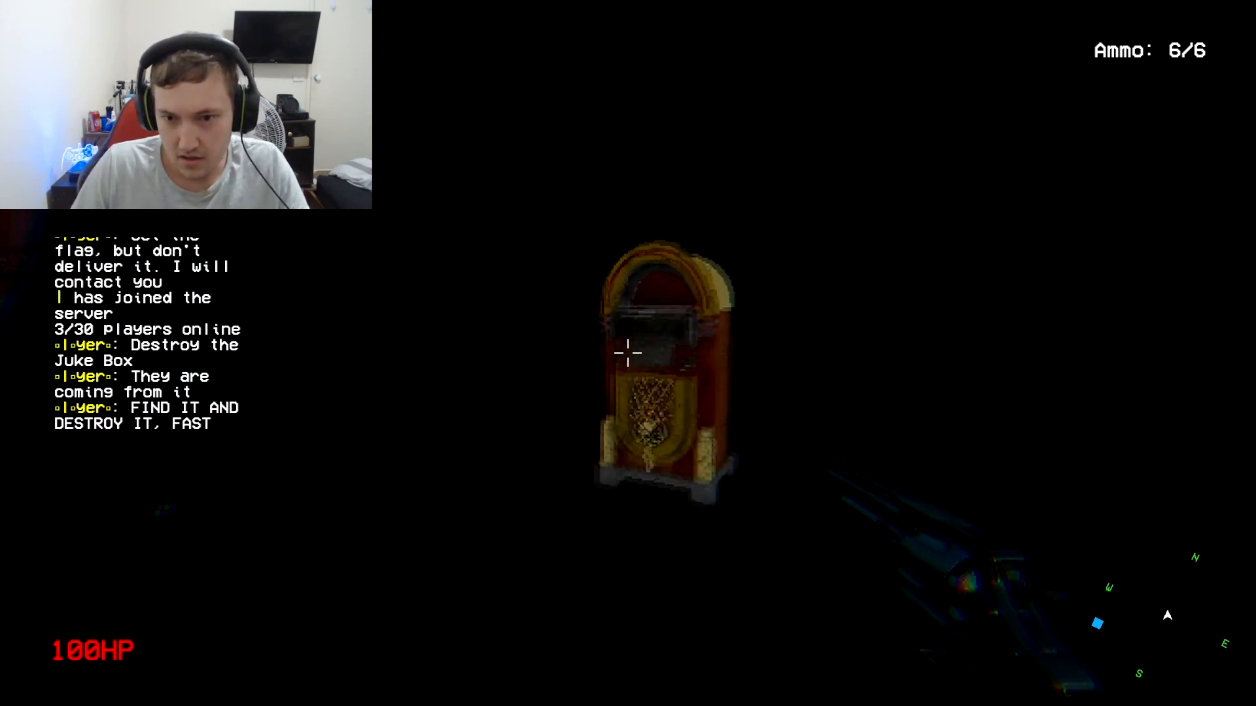
{"action": "left_click", "coordinate": [628, 352]}
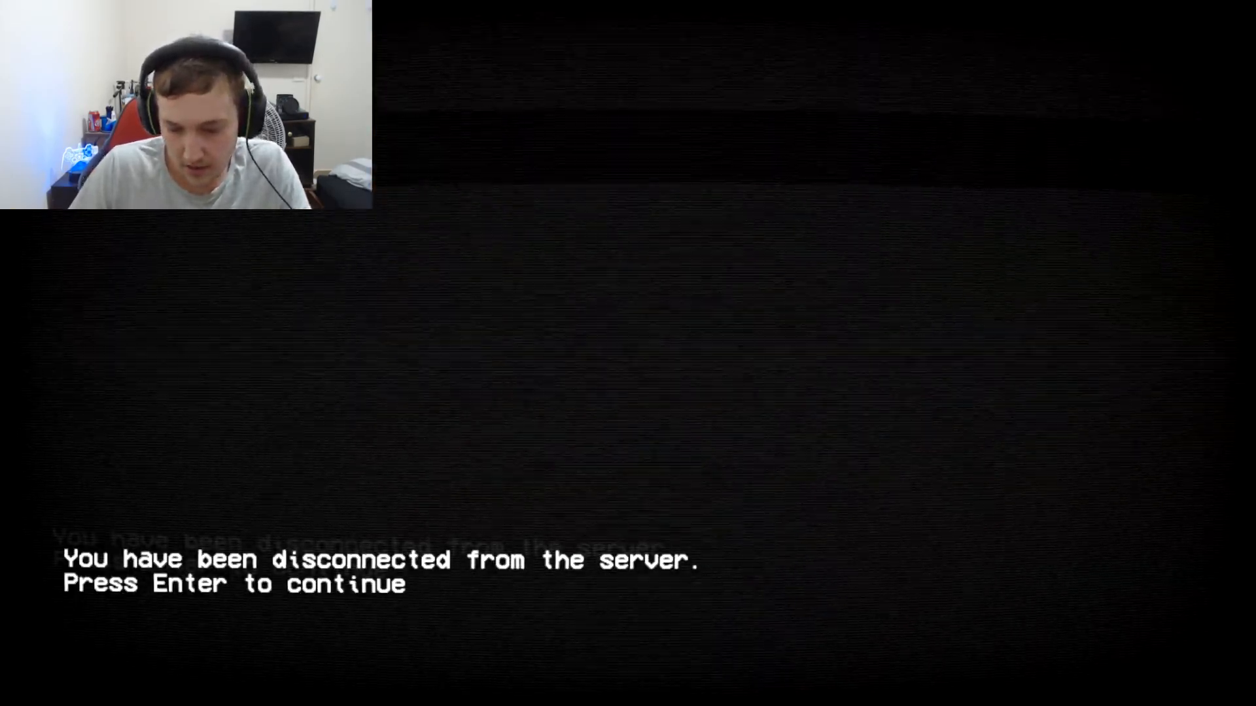
After another disconnection, shoot across the forest clearing at the blue and dark figures.
{"action": "key", "text": "enter"}
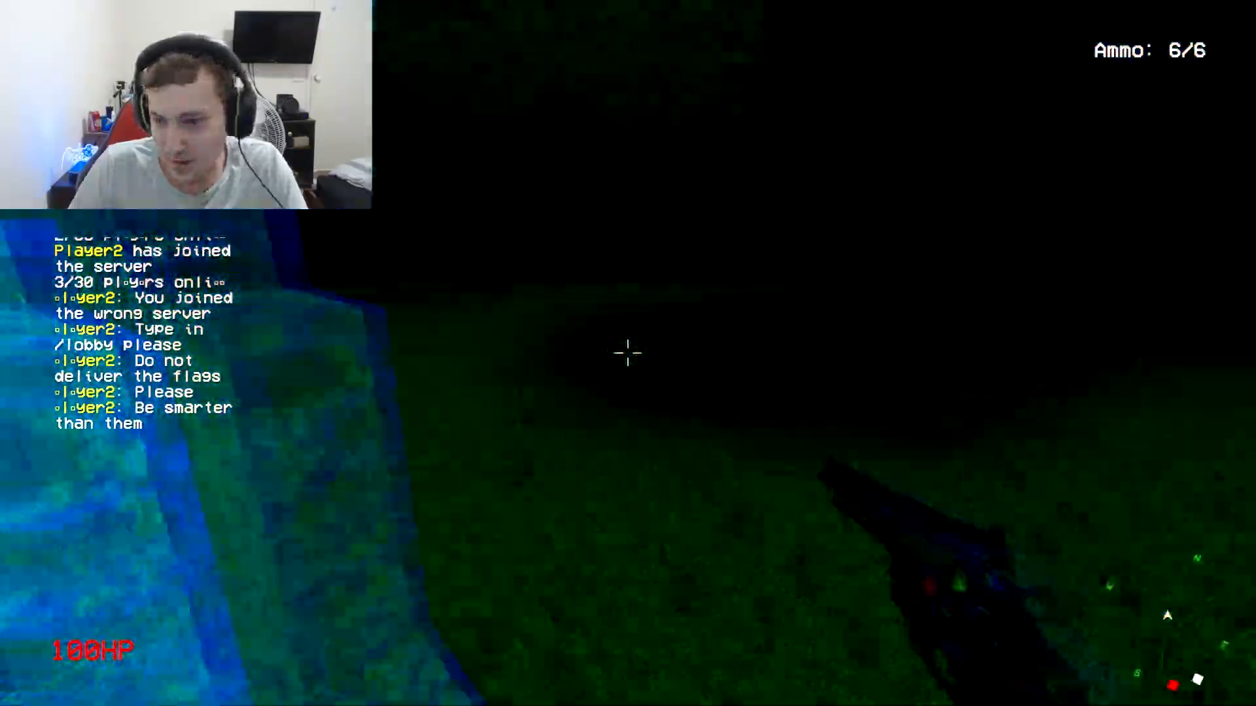
{"action": "left_click", "coordinate": [628, 352]}
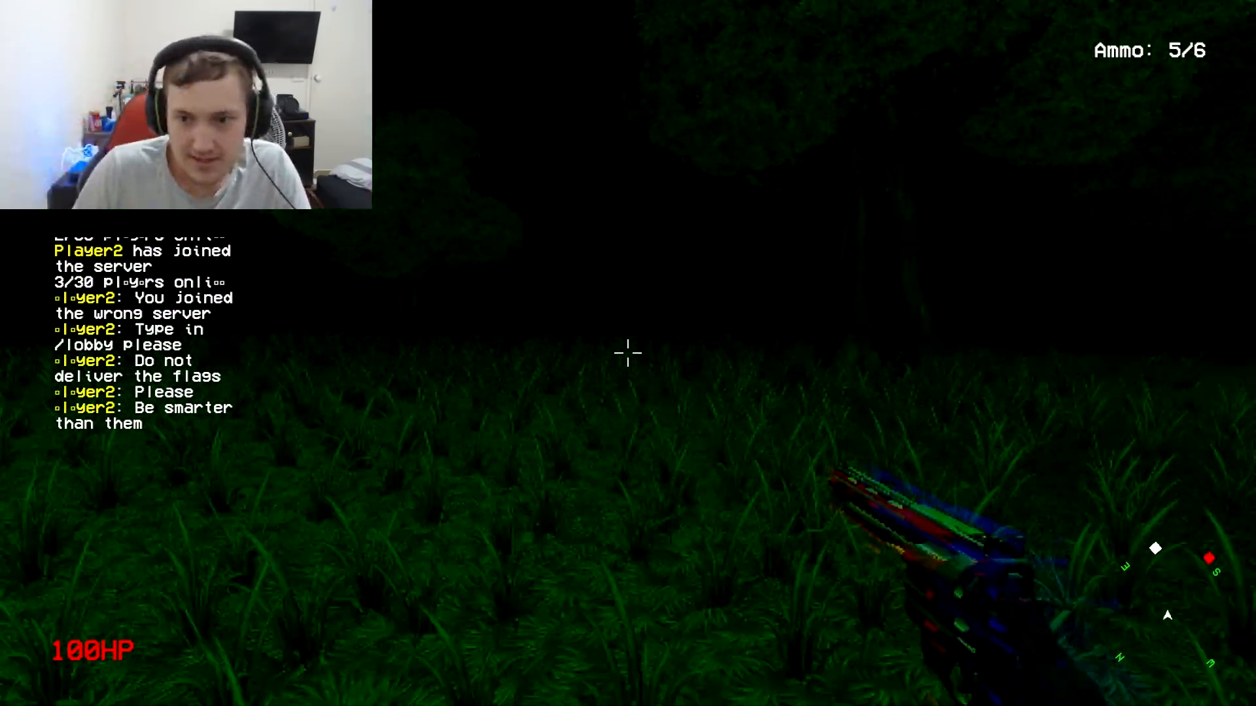
{"action": "left_click", "coordinate": [628, 353]}
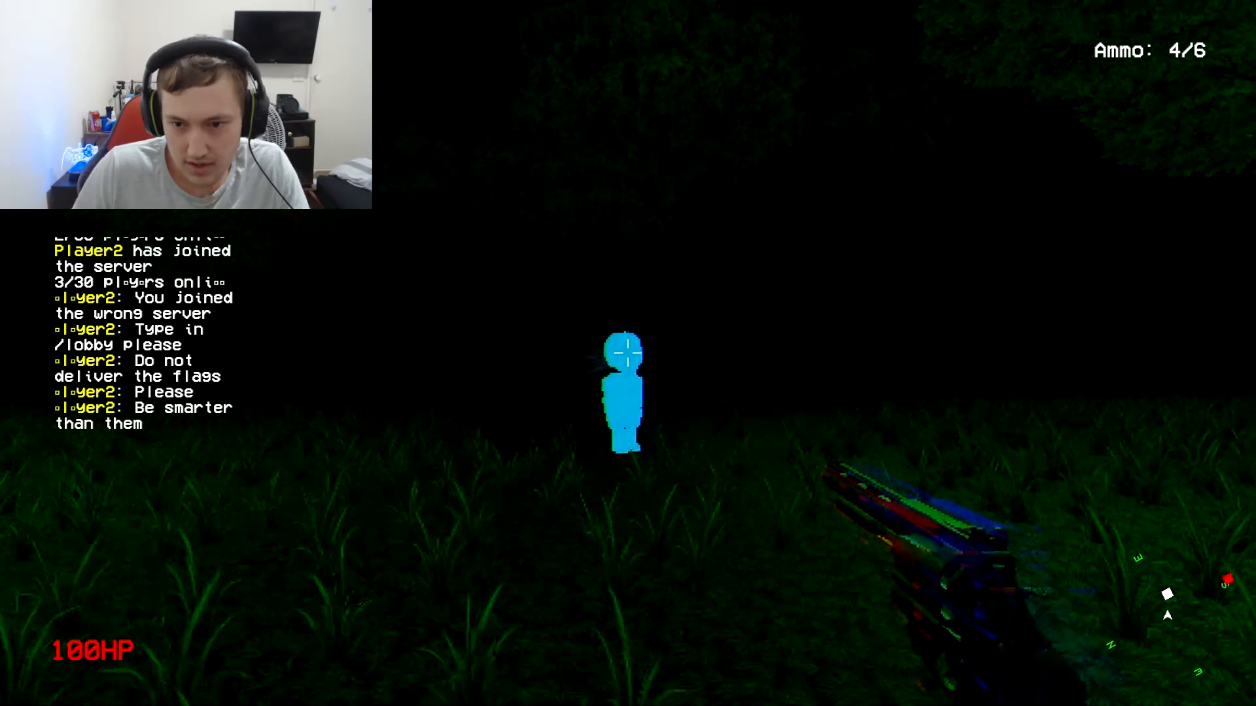
{"action": "left_click", "coordinate": [628, 353]}
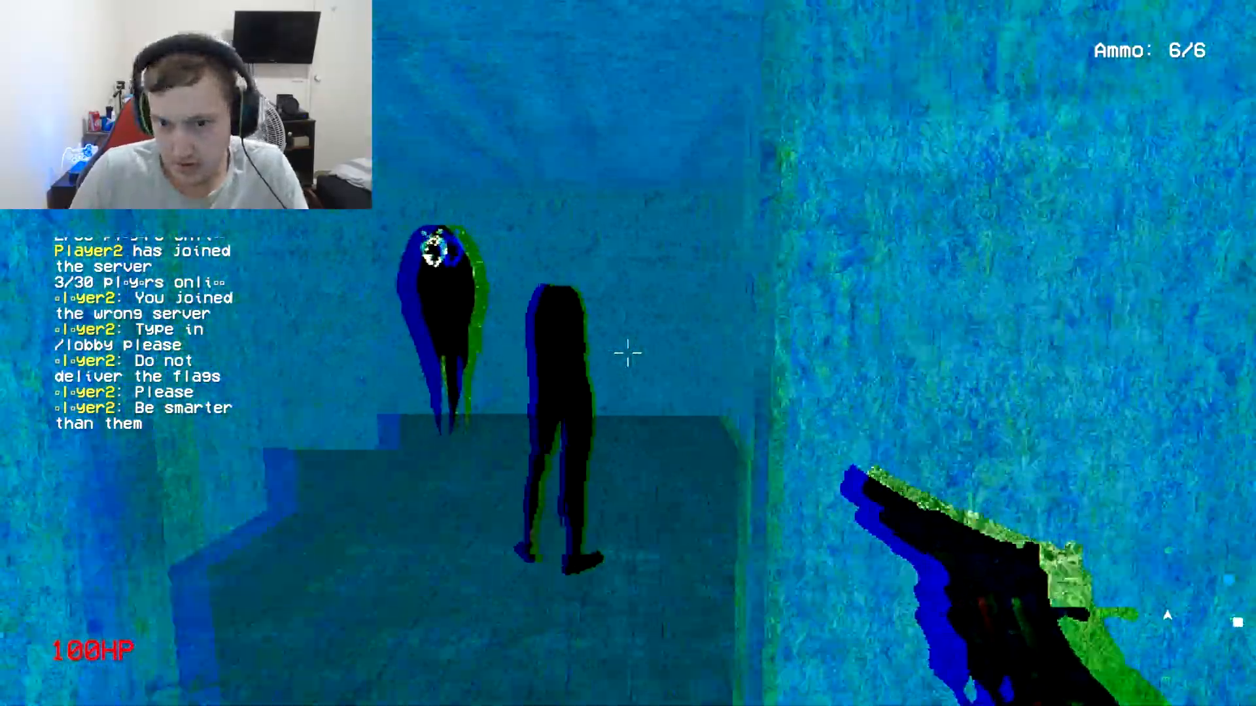
{"action": "left_click", "coordinate": [628, 351]}
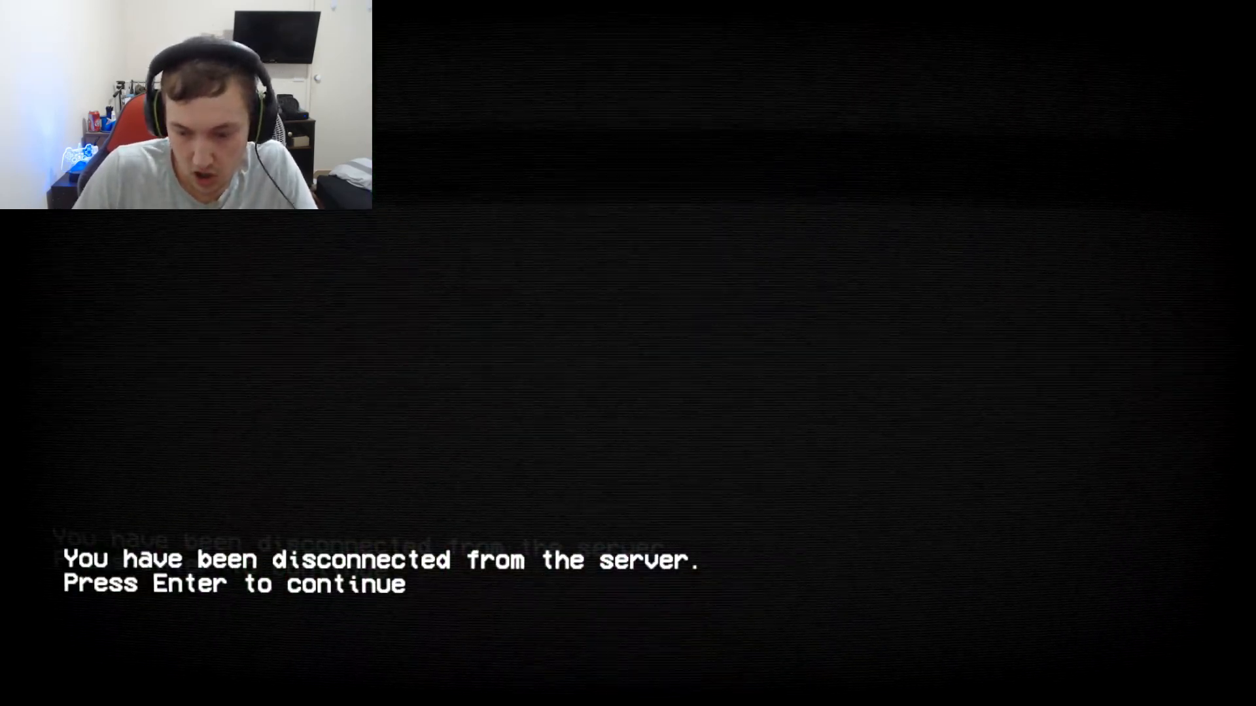
Rejoin the Forest_C server and send 'HELLOOO' in chat.
{"action": "key", "text": "enter"}
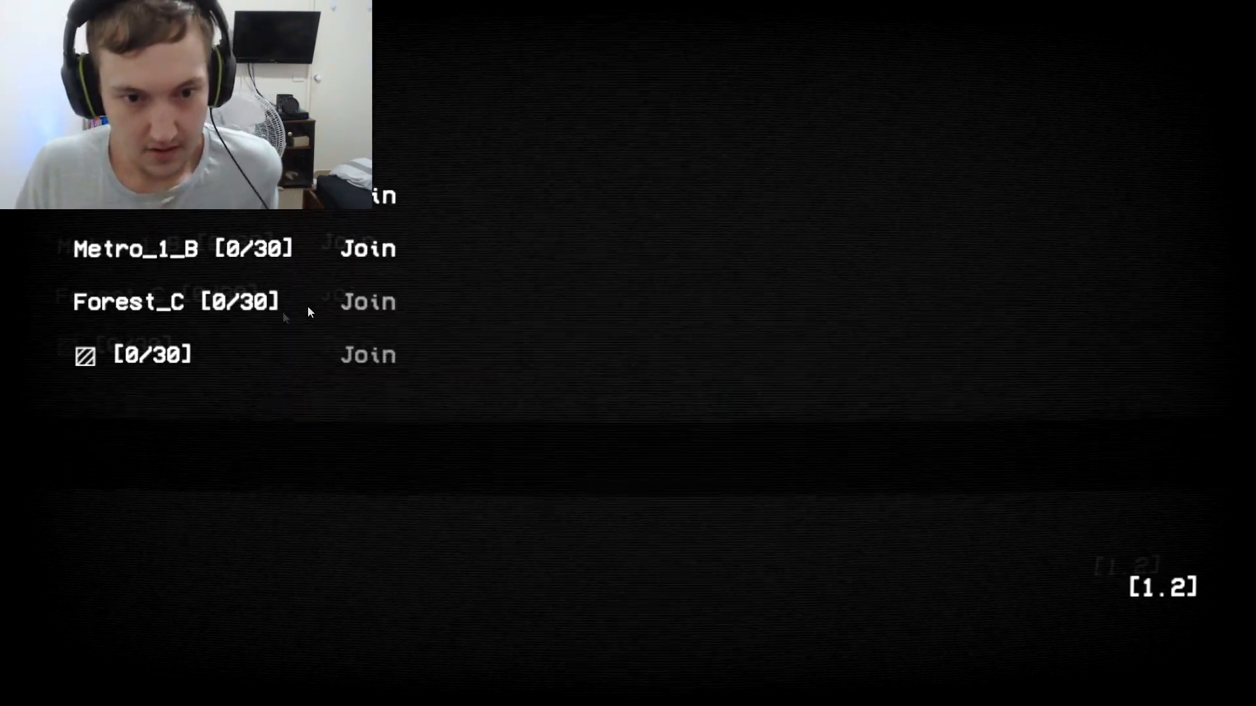
{"action": "left_click", "coordinate": [368, 302]}
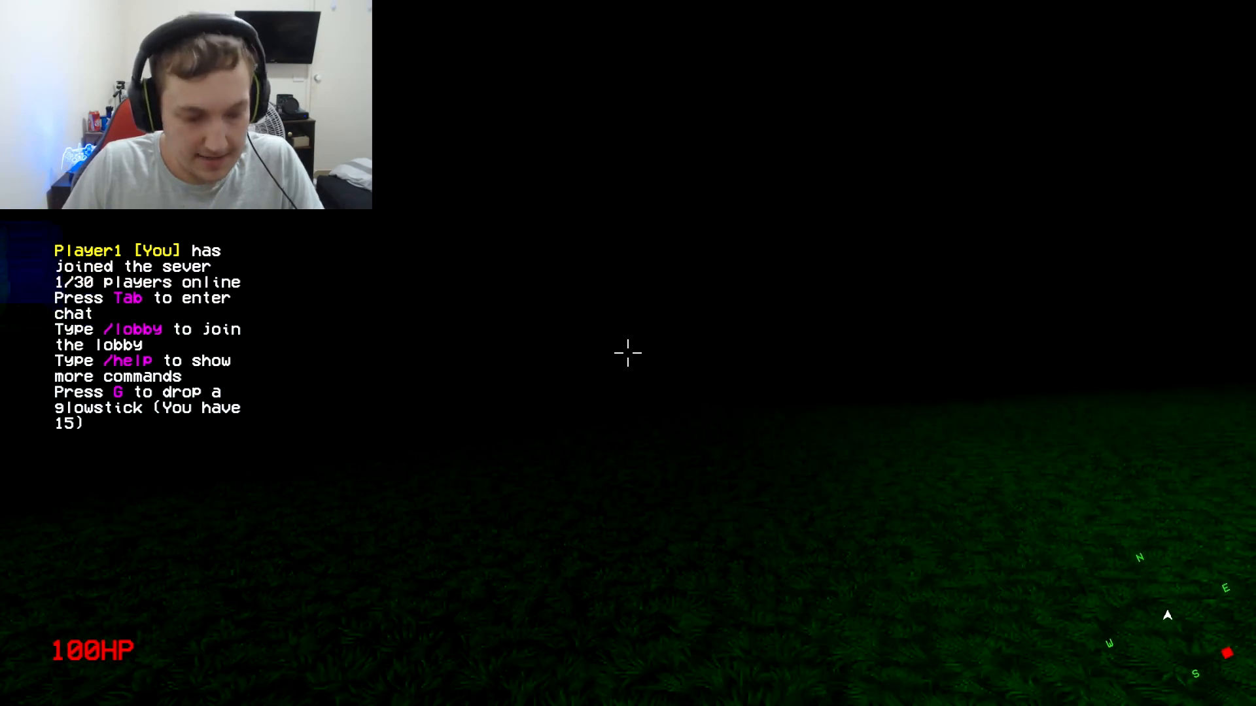
{"action": "key", "text": "Tab"}
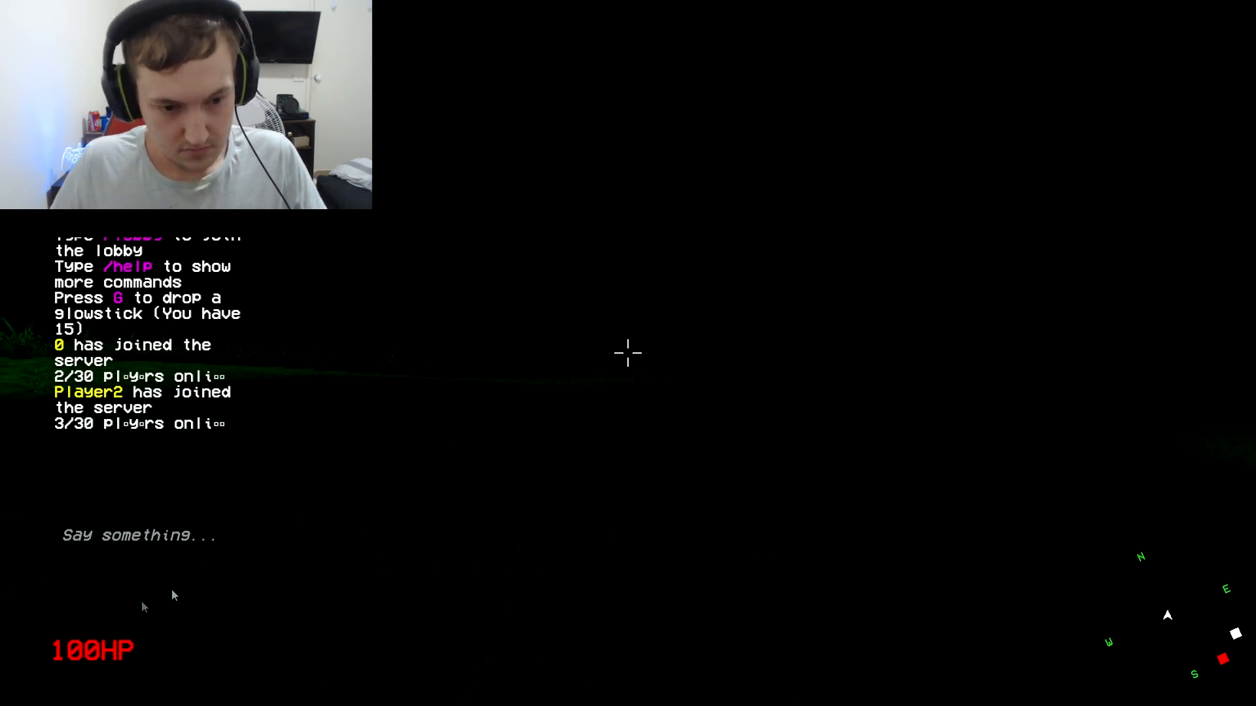
{"action": "type", "text": "h"}
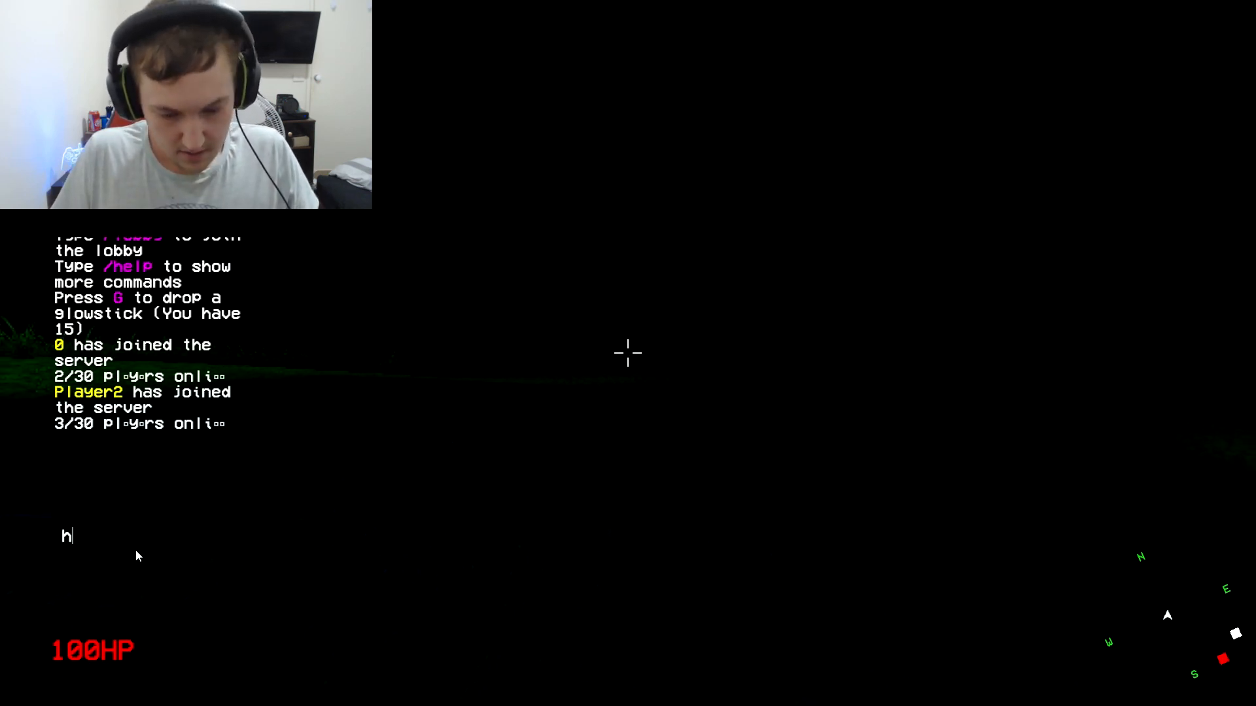
{"action": "type", "text": "ELLOOO"}
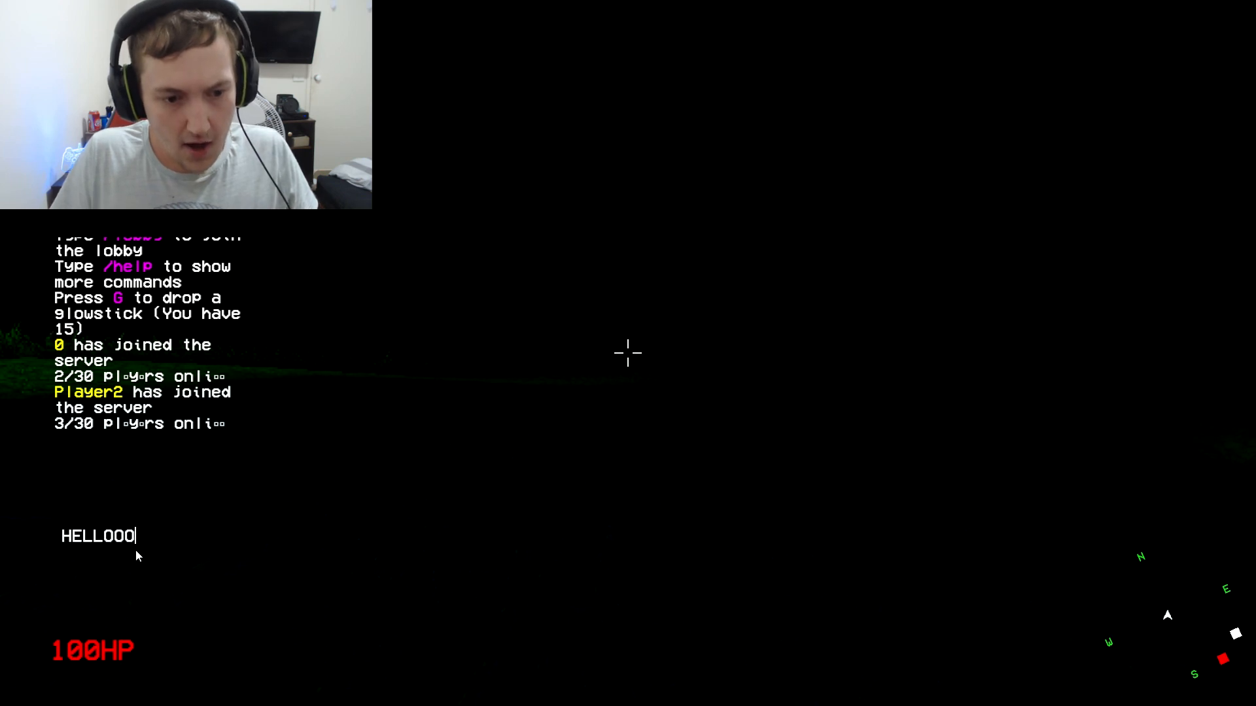
{"action": "key", "text": "enter"}
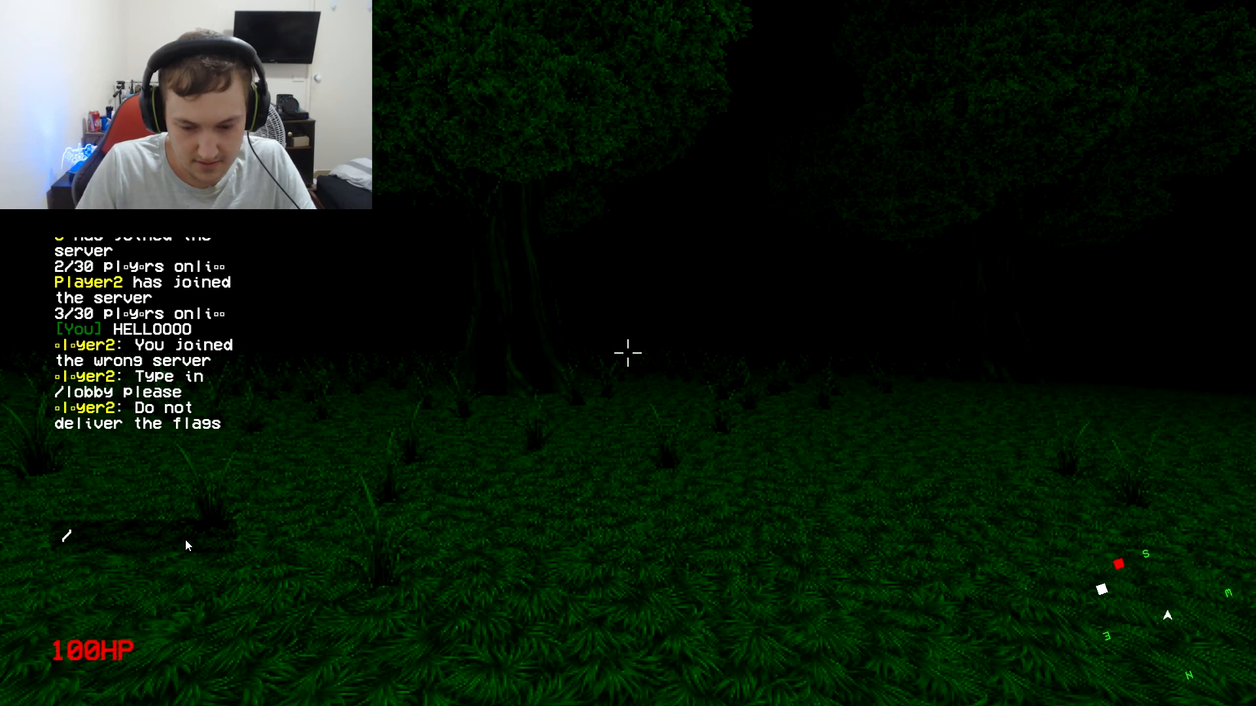
Send the /lobby command and enter the lobby's server list.
{"action": "type", "text": "/LOBBY"}
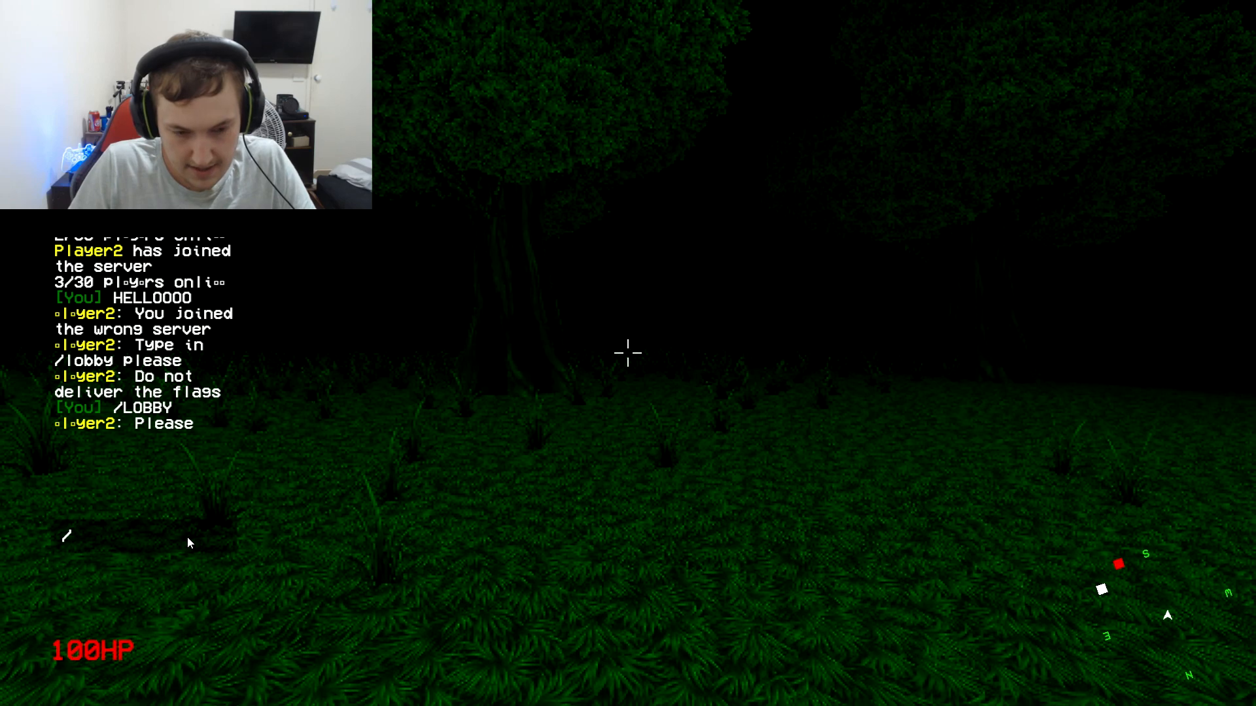
{"action": "type", "text": "lobby"}
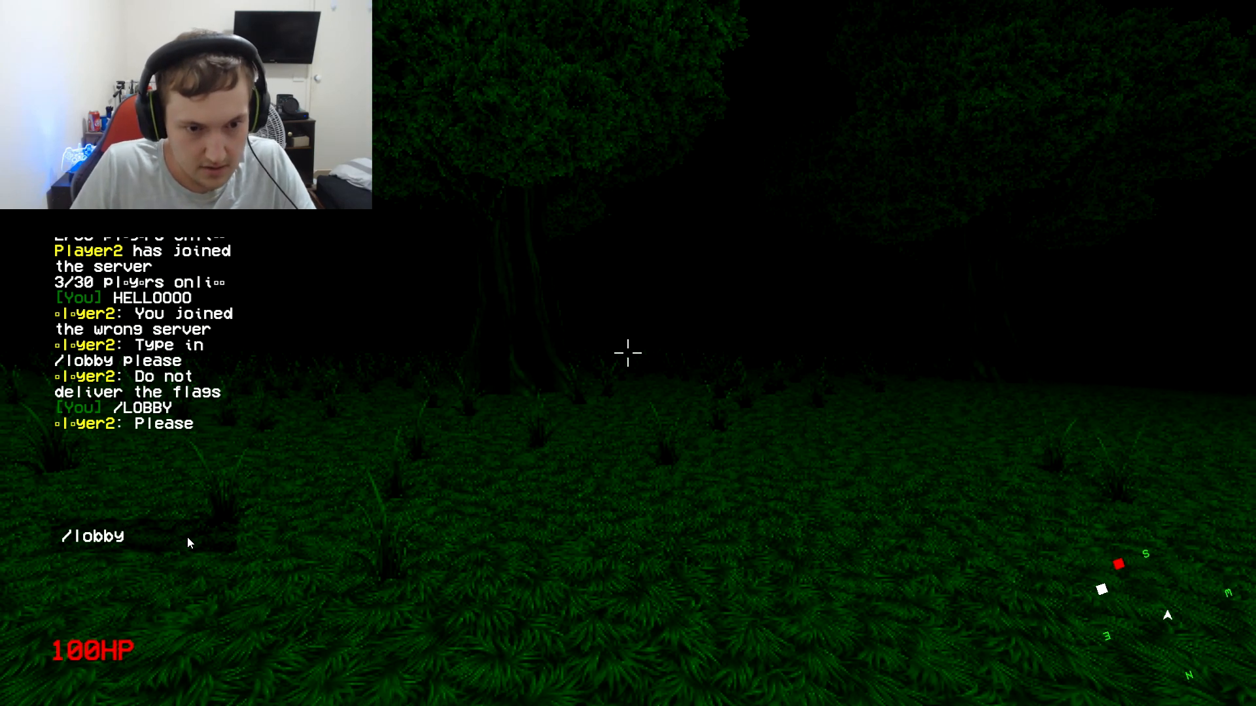
{"action": "key", "text": "enter"}
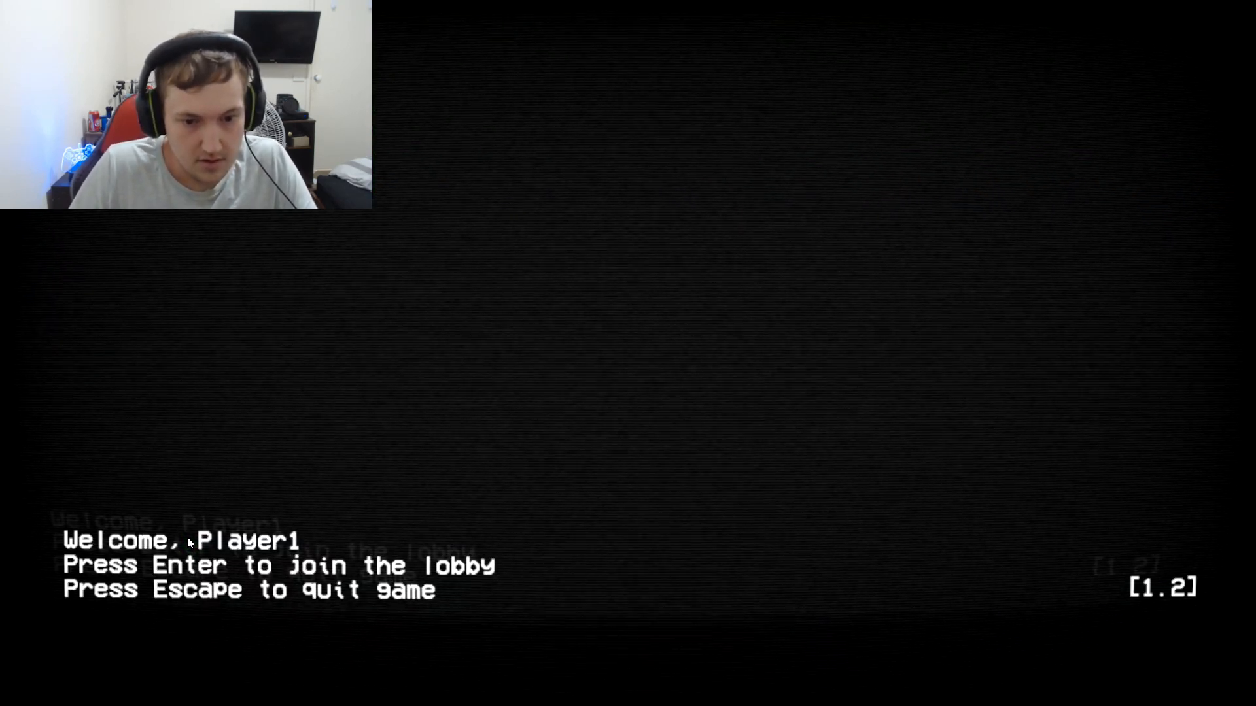
{"action": "key", "text": "enter"}
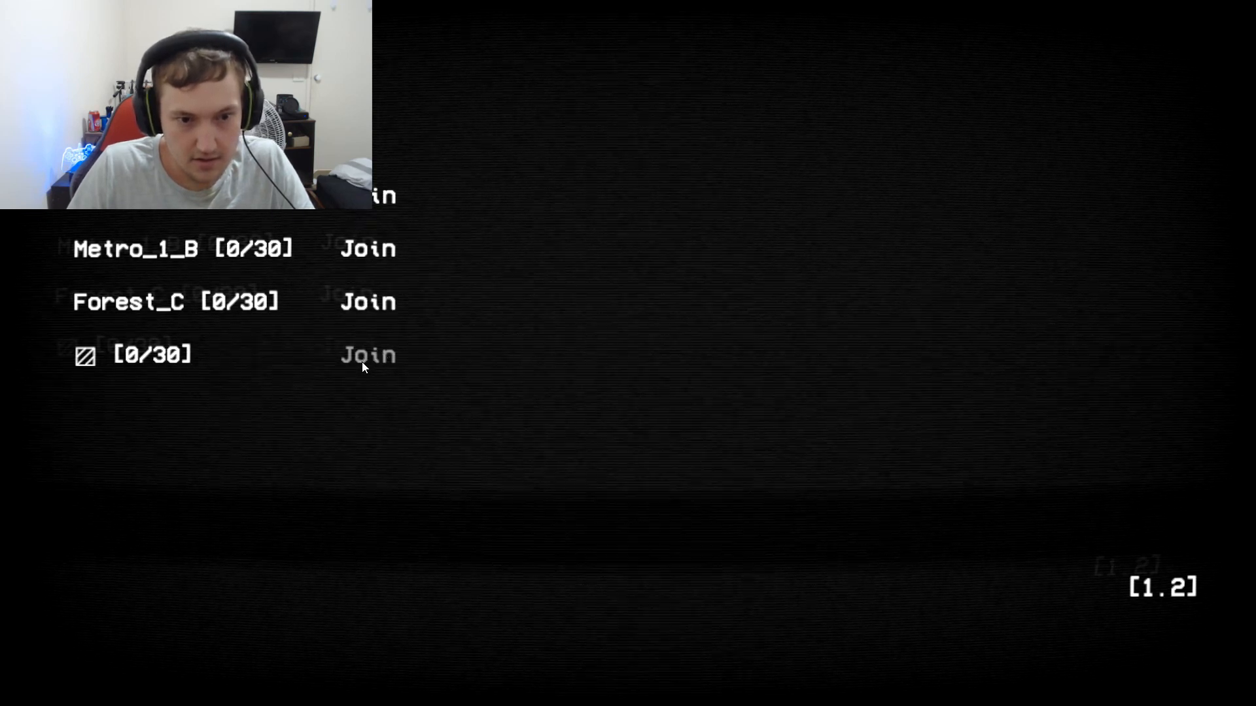